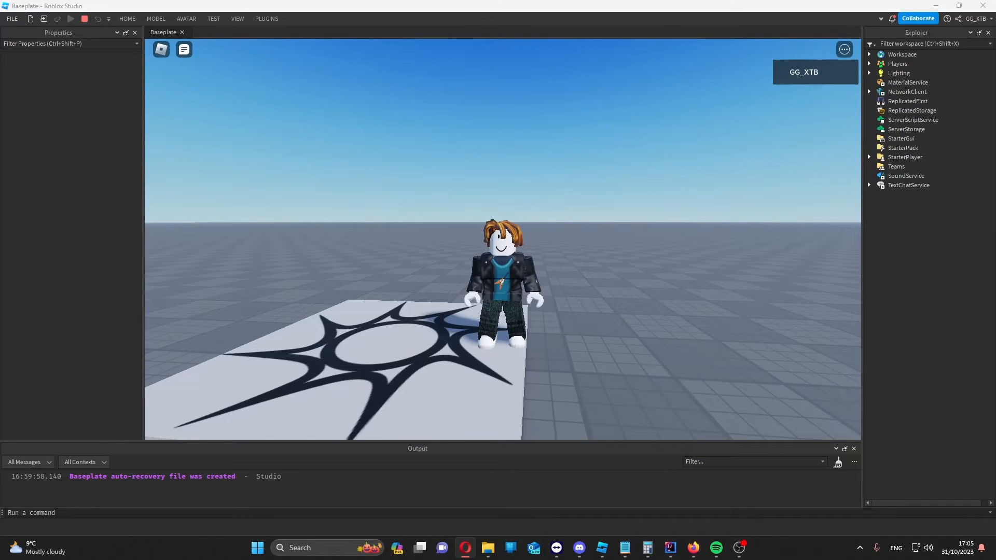
Stop the play test and insert a new Script under ServerScriptService.
{"action": "left_click", "coordinate": [69, 19]}
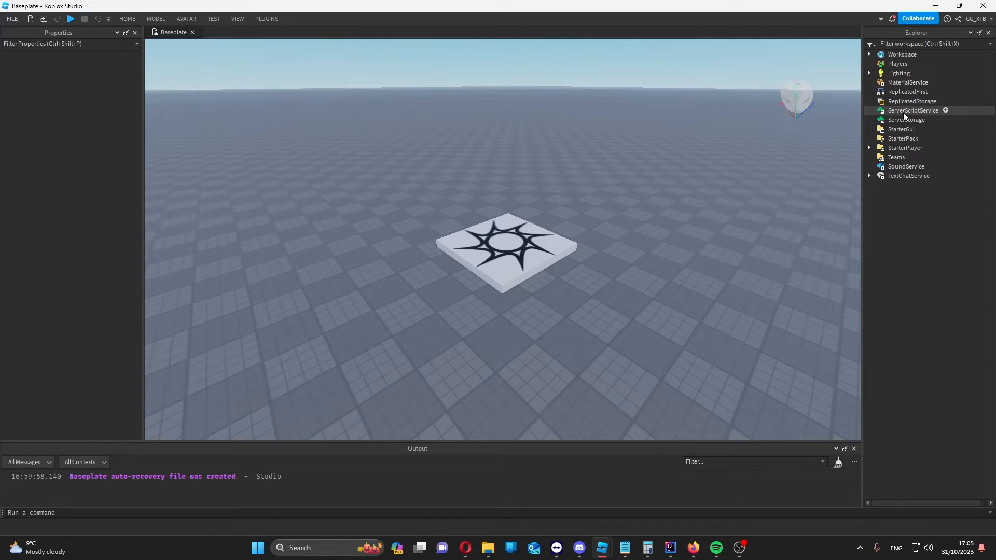
{"action": "left_click", "coordinate": [912, 110]}
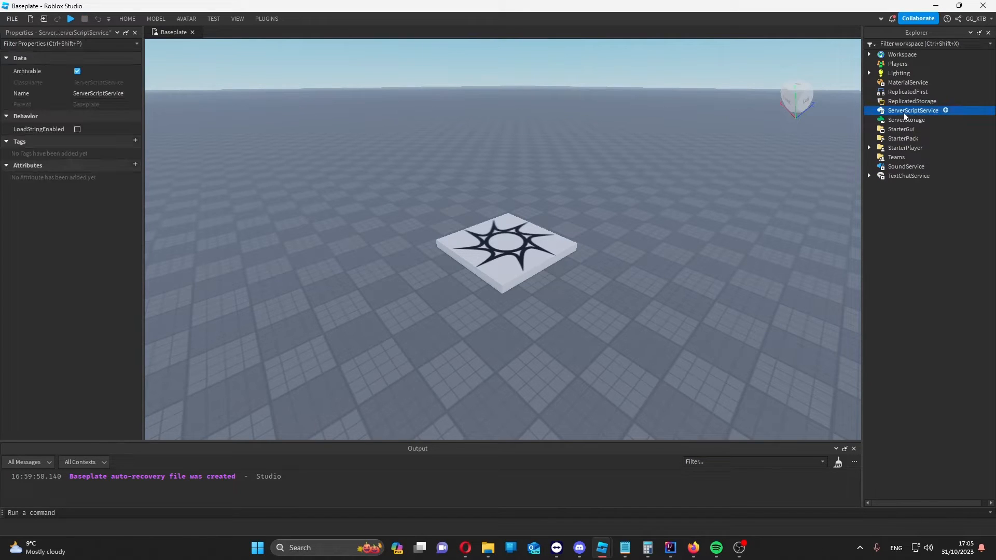
{"action": "left_click", "coordinate": [944, 110]}
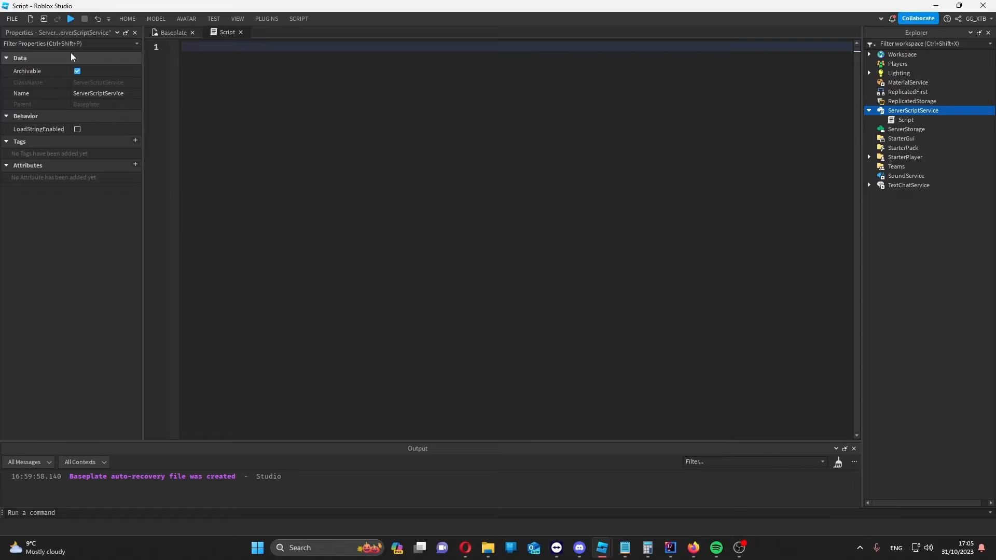
Write local mss = game:GetService("MemoryStoreService") and start a new line.
{"action": "type", "text": "local"}
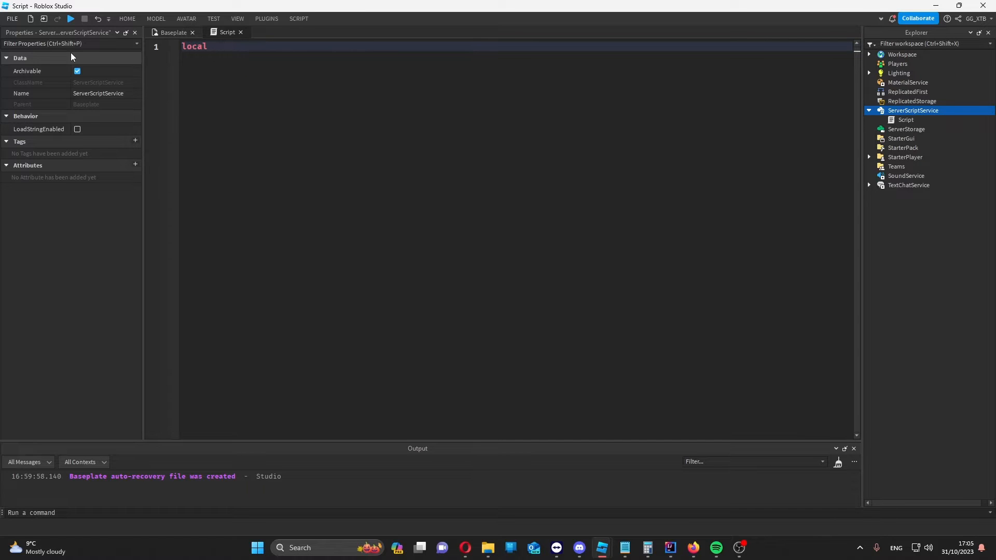
{"action": "type", "text": "mss = game"}
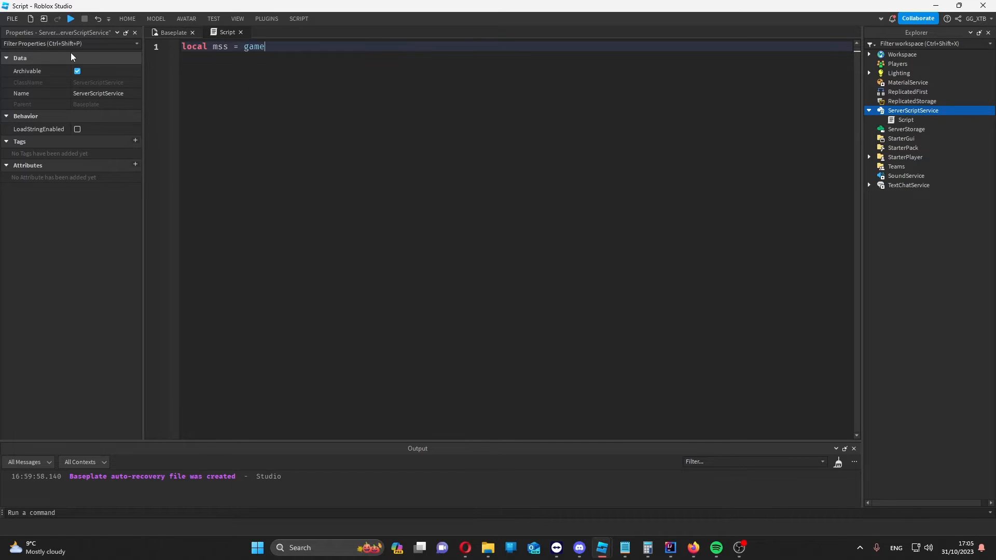
{"action": "type", "text": ":GetService(\"\")"}
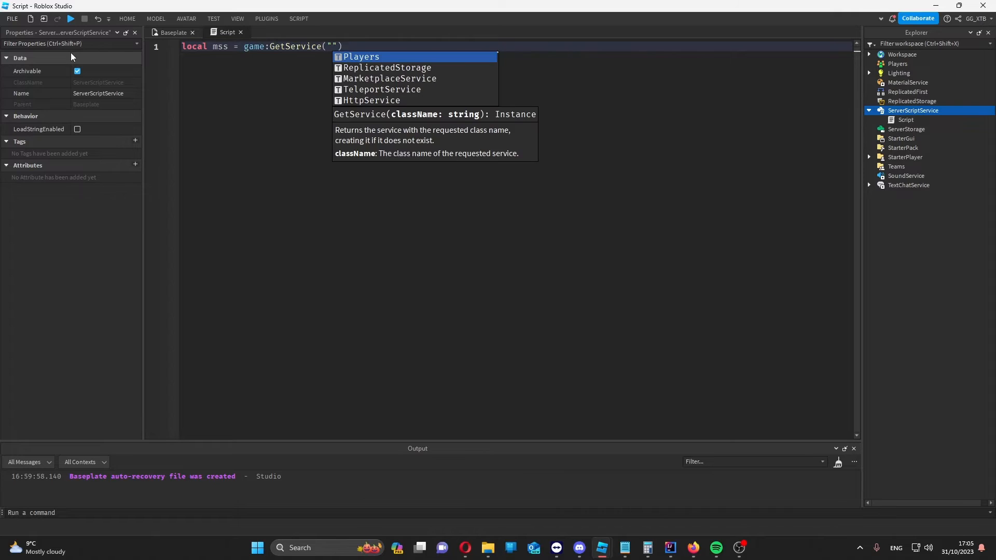
{"action": "type", "text": "MemoryStoreService"}
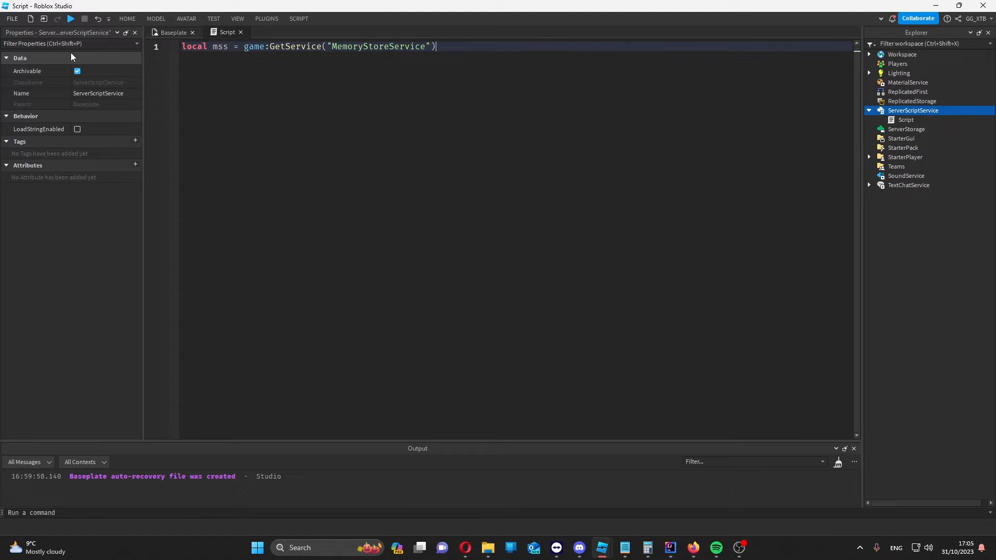
{"action": "key", "text": "Enter"}
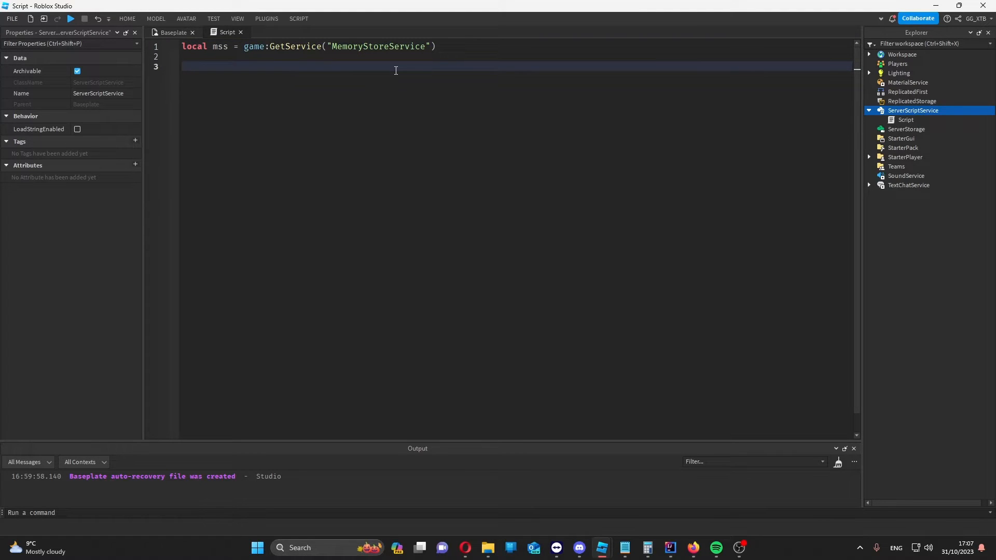
Note the sample values ["Hello", "World"] below the service line.
{"action": "type", "text": "[\"Hel\"]"}
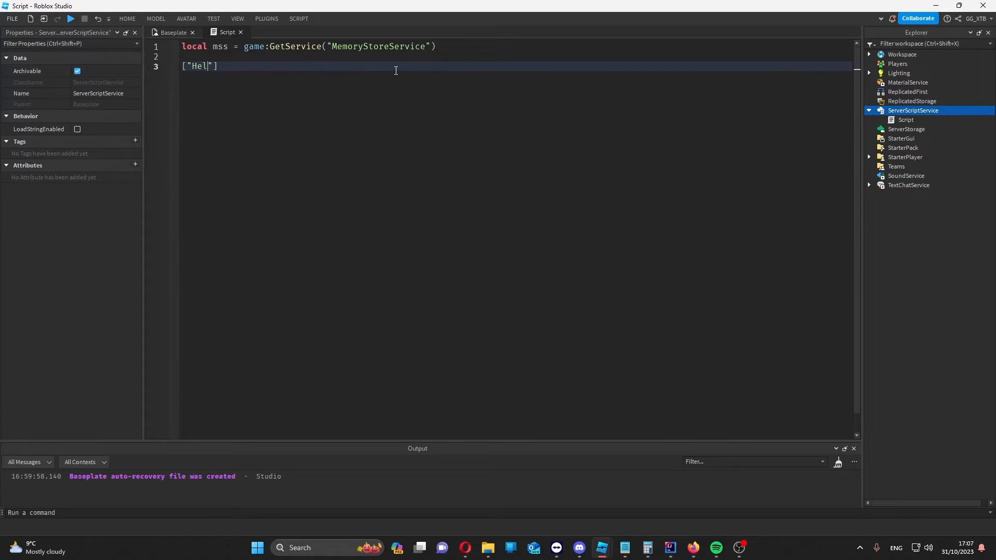
{"action": "type", "text": "lo\", \""}
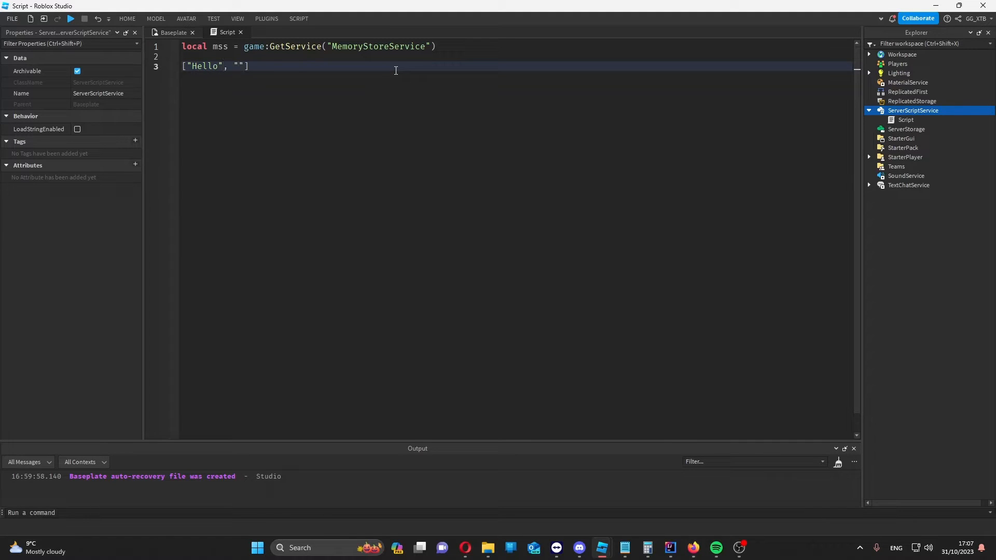
{"action": "type", "text": "World"}
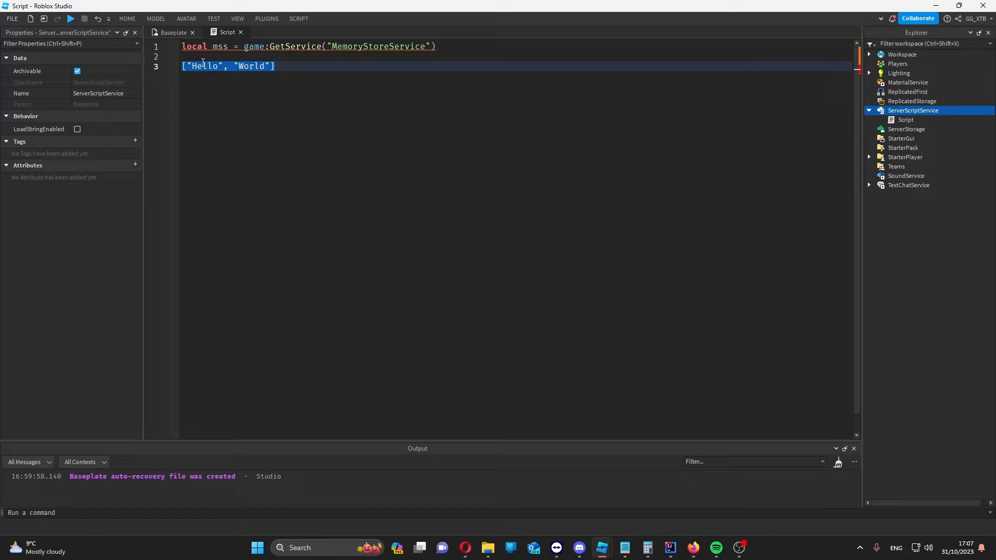
{"action": "mouse_move", "coordinate": [185, 67]}
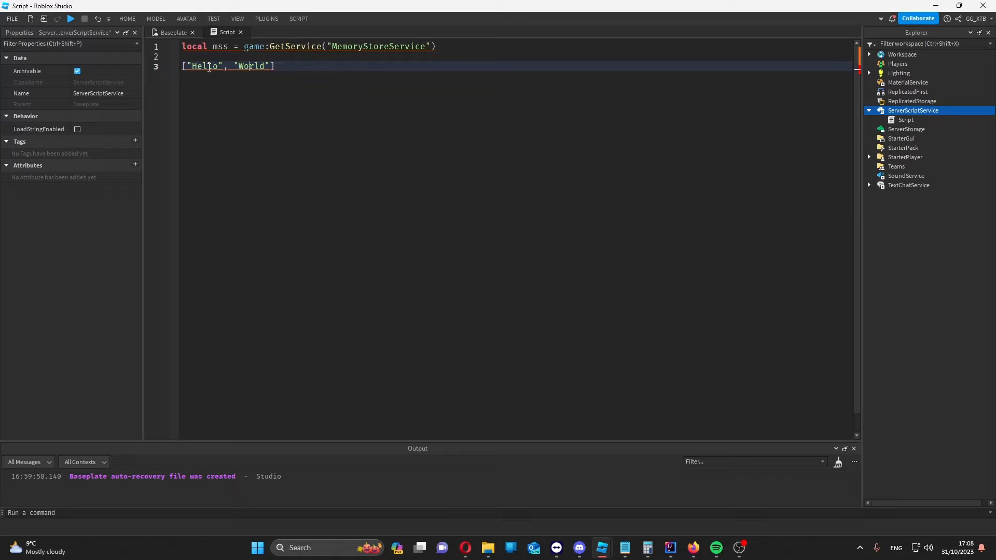
{"action": "mouse_move", "coordinate": [205, 66]}
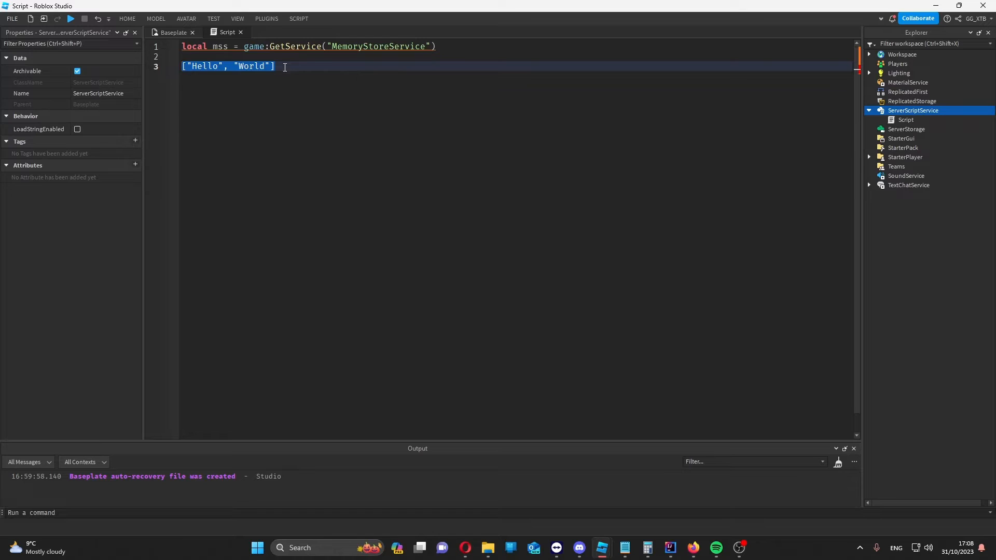
Replace the sample line with local queue = mss:GetQueue("helloWorld").
{"action": "key", "text": "Delete"}
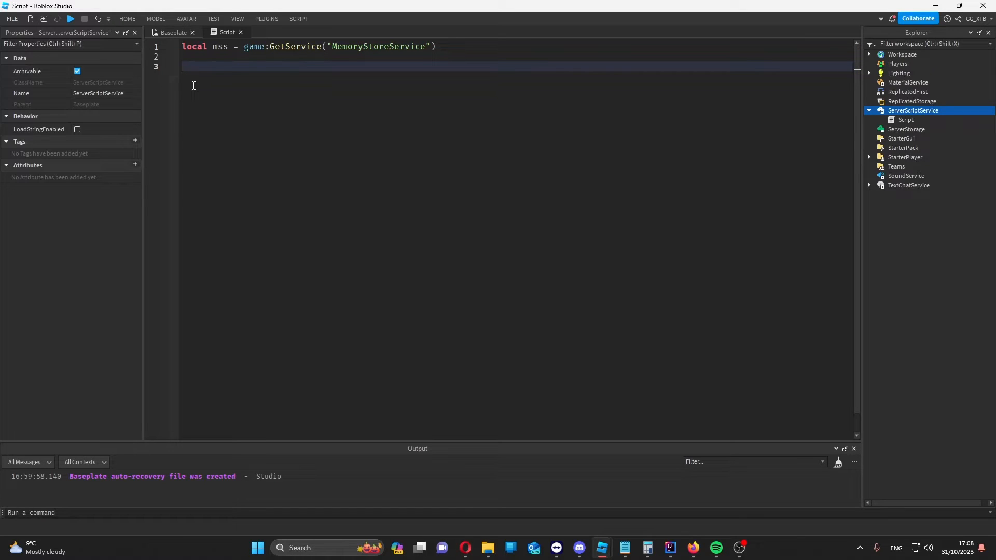
{"action": "type", "text": "l"}
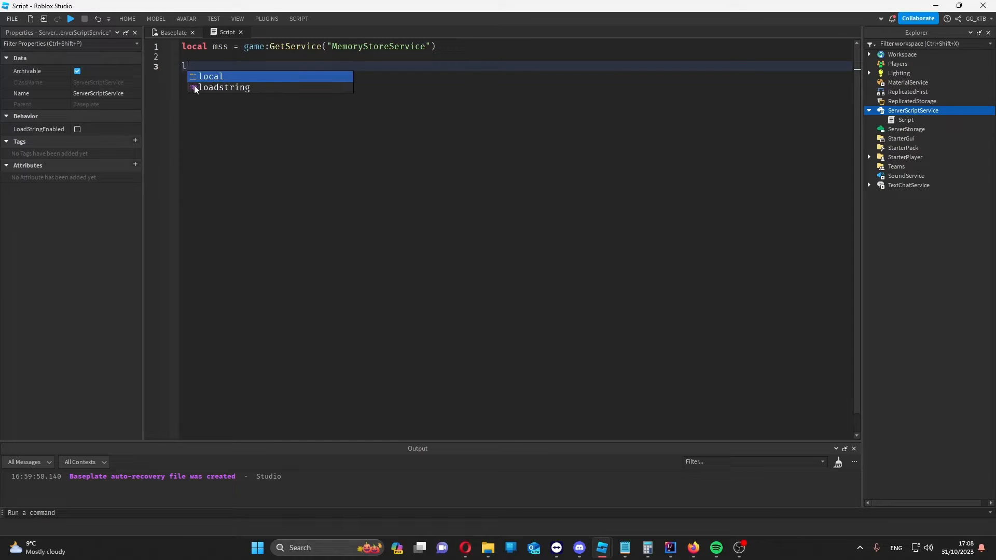
{"action": "type", "text": "ocal queue"}
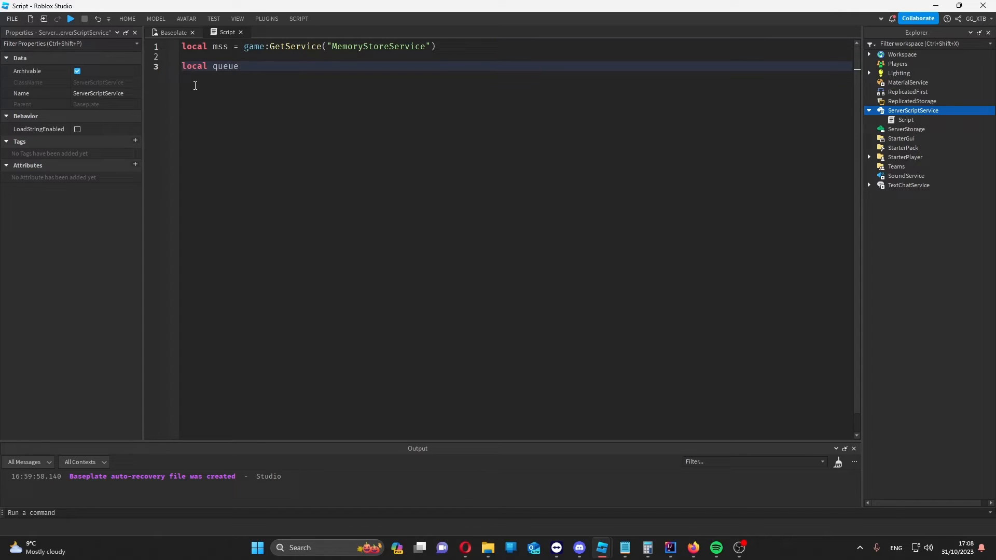
{"action": "type", "text": "= M"}
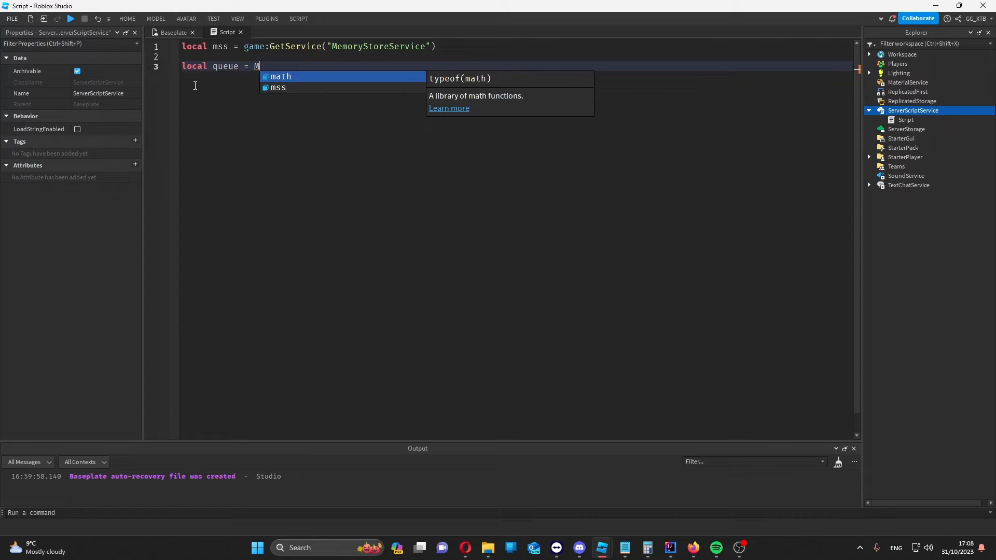
{"action": "type", "text": "ss:GetQueue(\"he"}
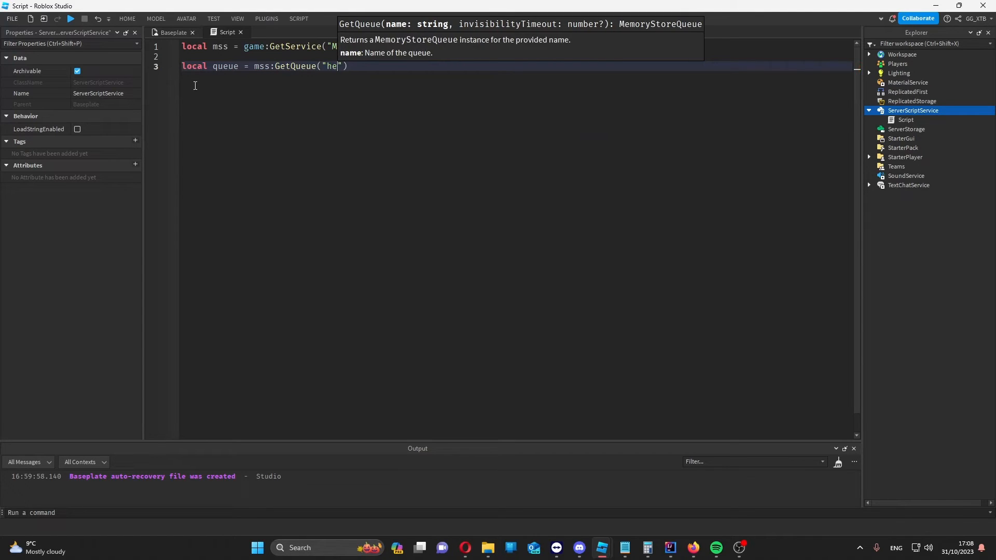
{"action": "type", "text": "lloWorld"}
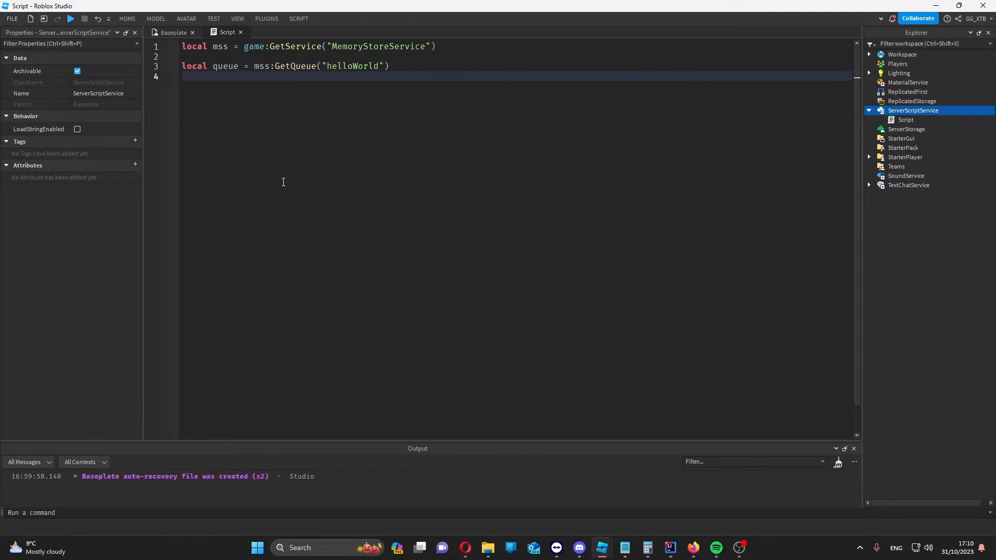
Add "Hello" and "World" to the queue via AddAsync with 3888000 expiration.
{"action": "type", "text": "qu"}
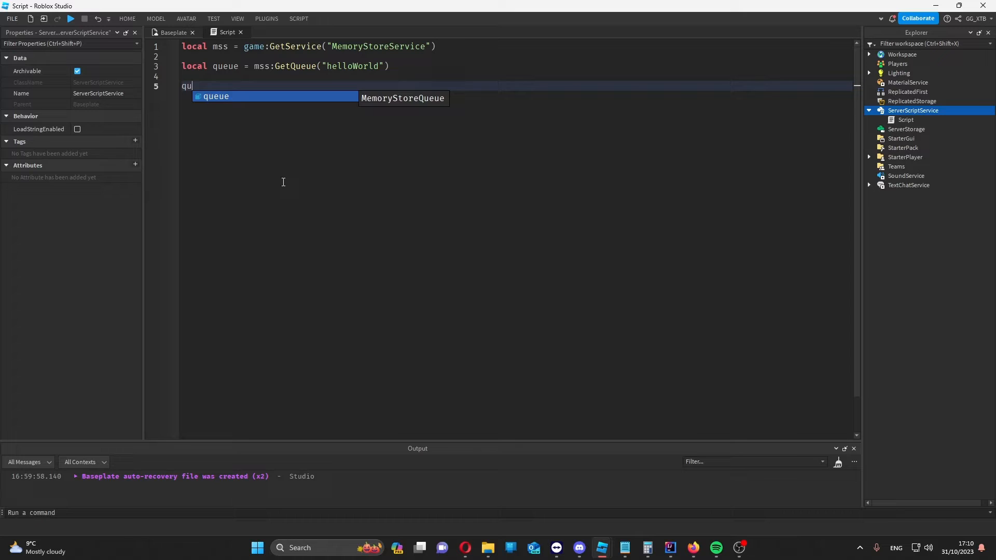
{"action": "type", "text": "eue:AddAsync(\"Hell"}
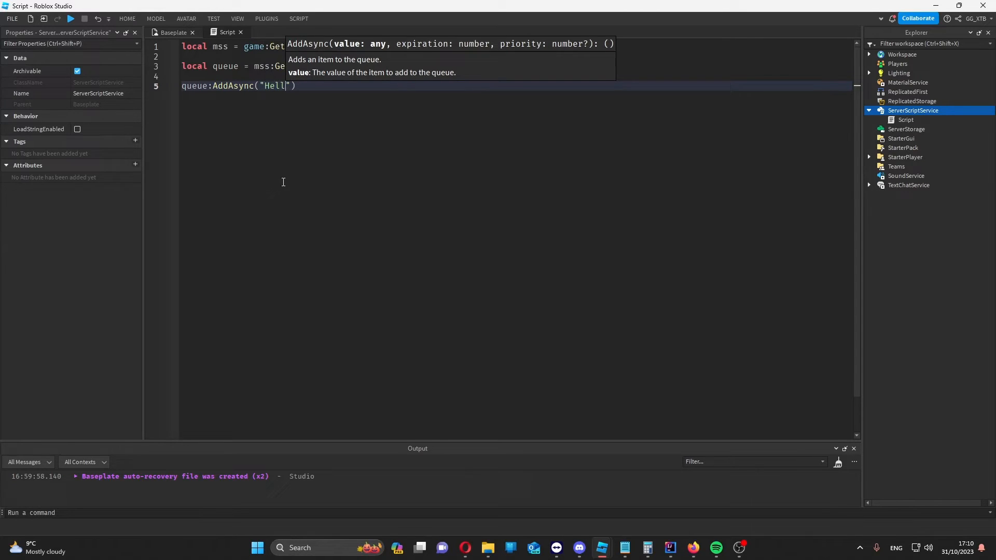
{"action": "type", "text": "o"}
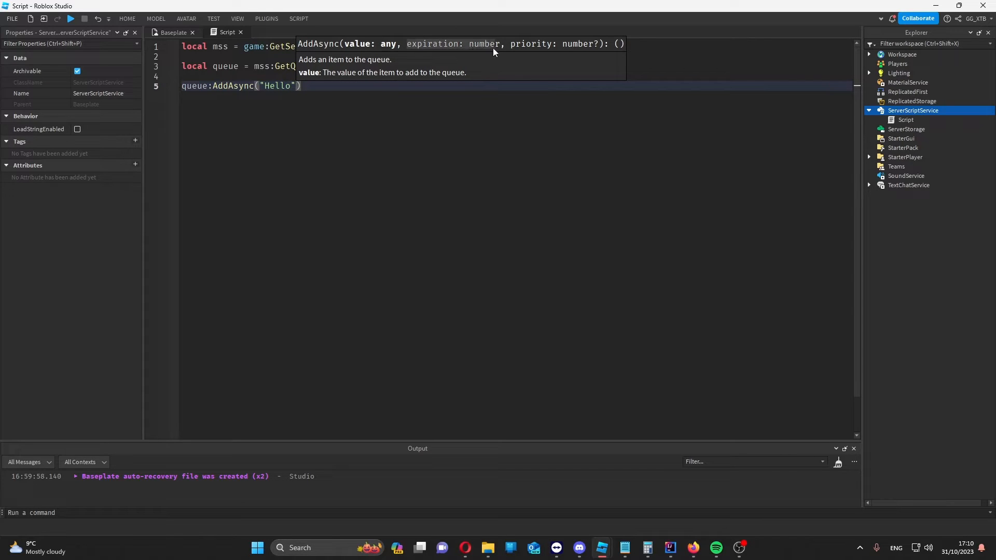
{"action": "mouse_move", "coordinate": [417, 54]}
{"action": "type", "text": ","}
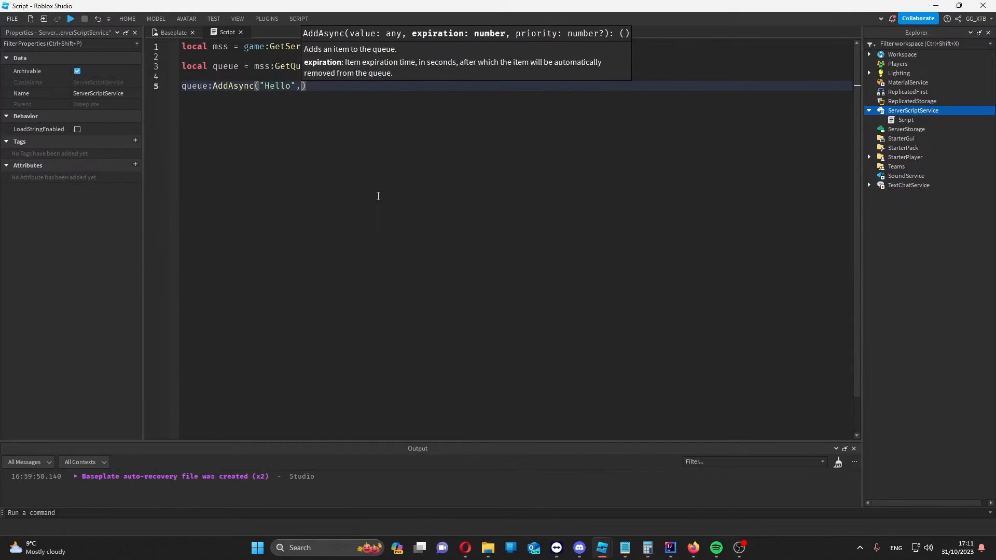
{"action": "type", "text": "3,888000"}
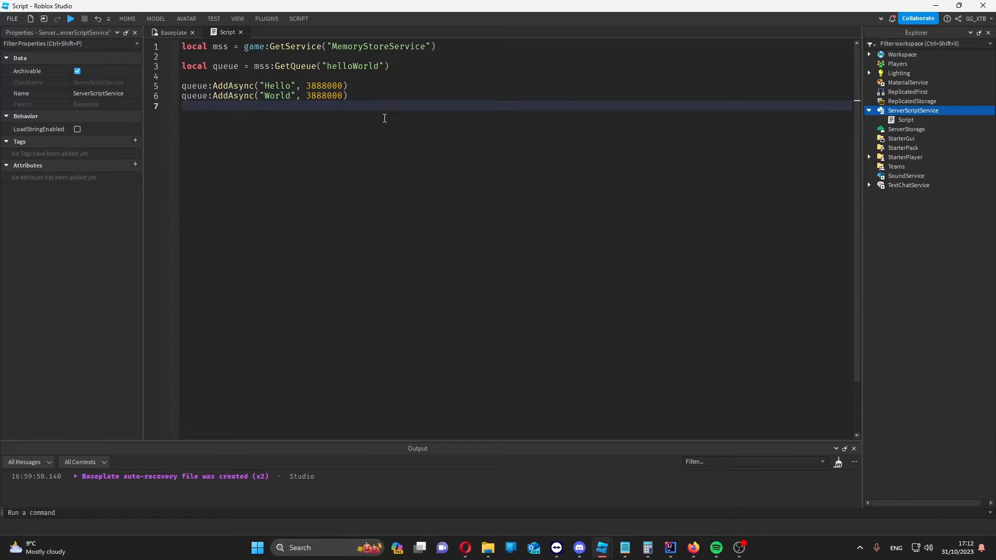
Print queue:ReadAsync(2, false, 1) and run the script to test it.
{"action": "type", "text": "print("}
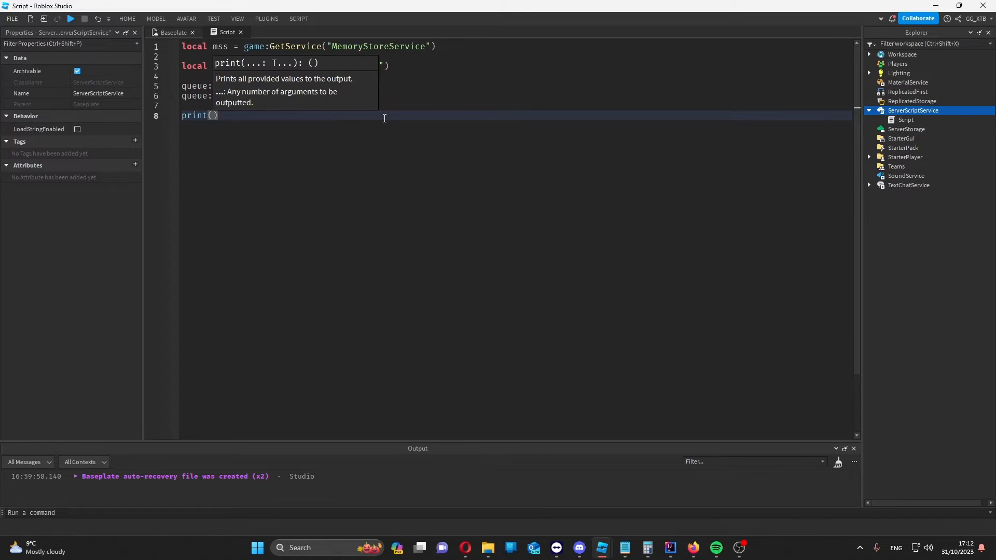
{"action": "type", "text": "queue:ReadAsync("}
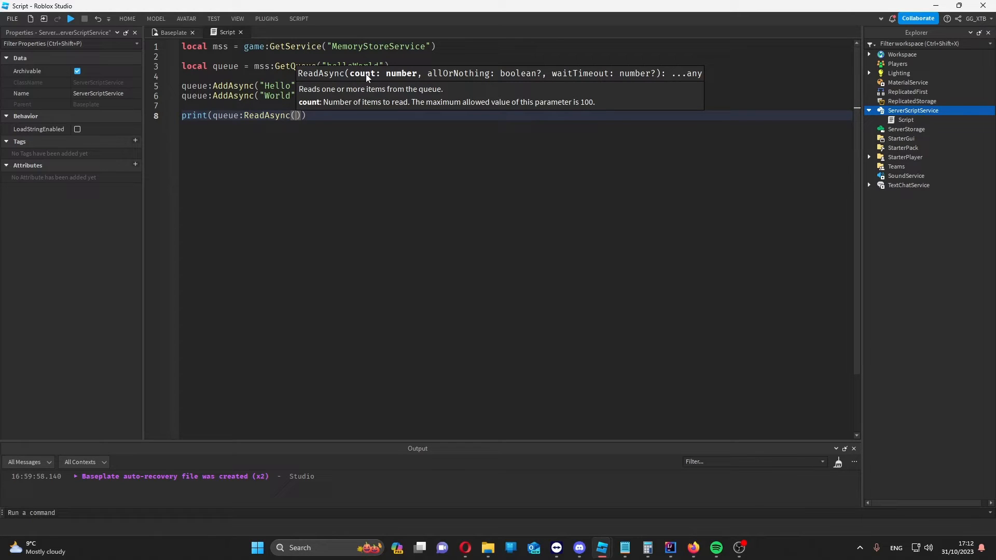
{"action": "type", "text": "2,"}
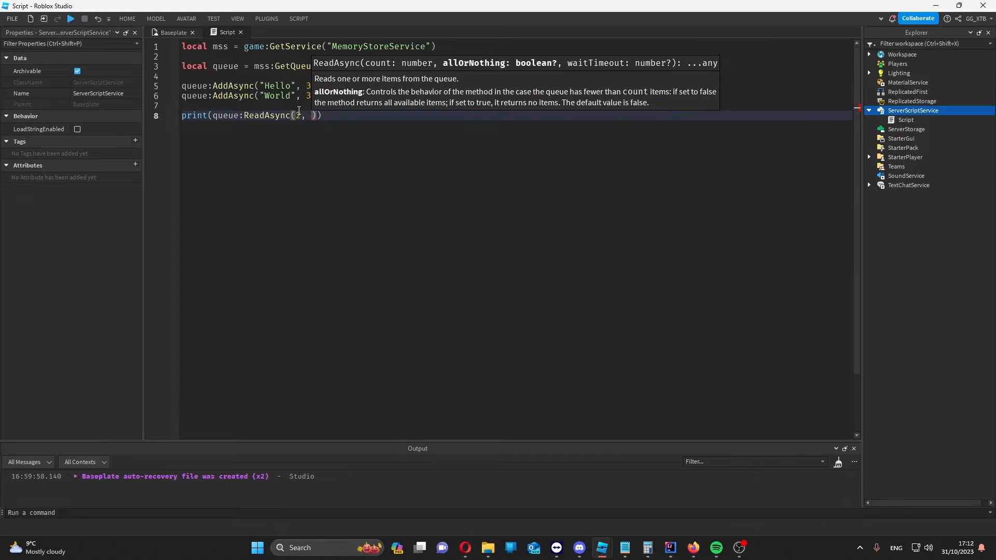
{"action": "type", "text": "false,"}
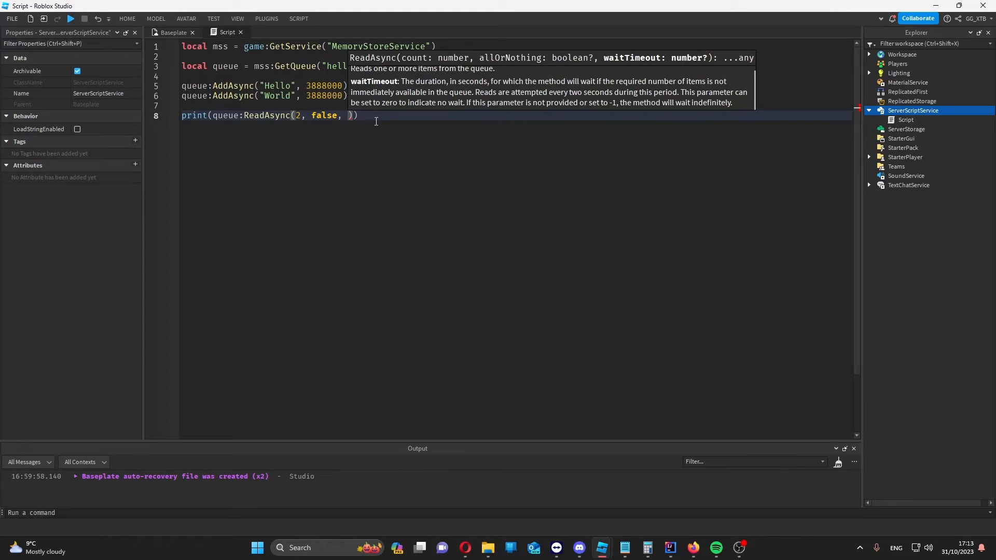
{"action": "type", "text": "1"}
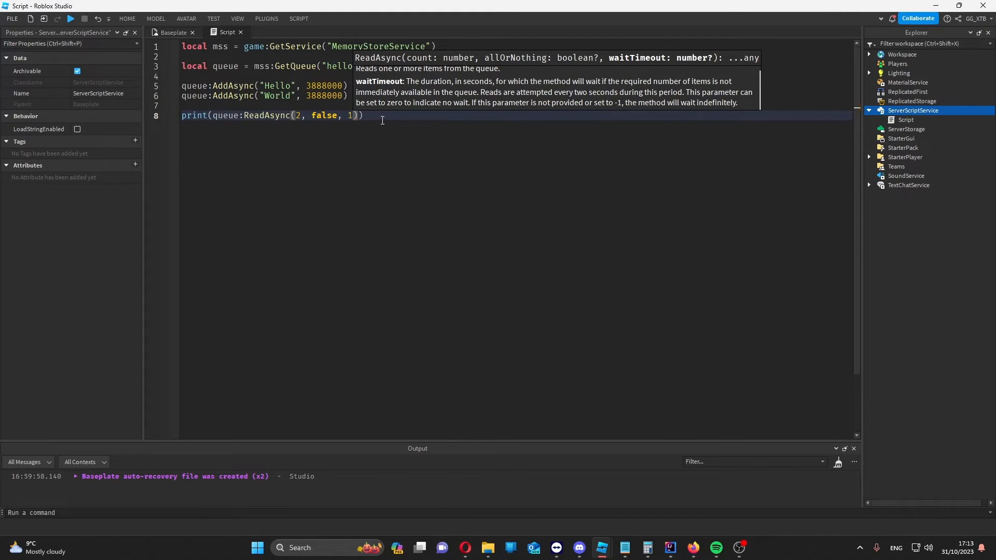
{"action": "left_click", "coordinate": [70, 19]}
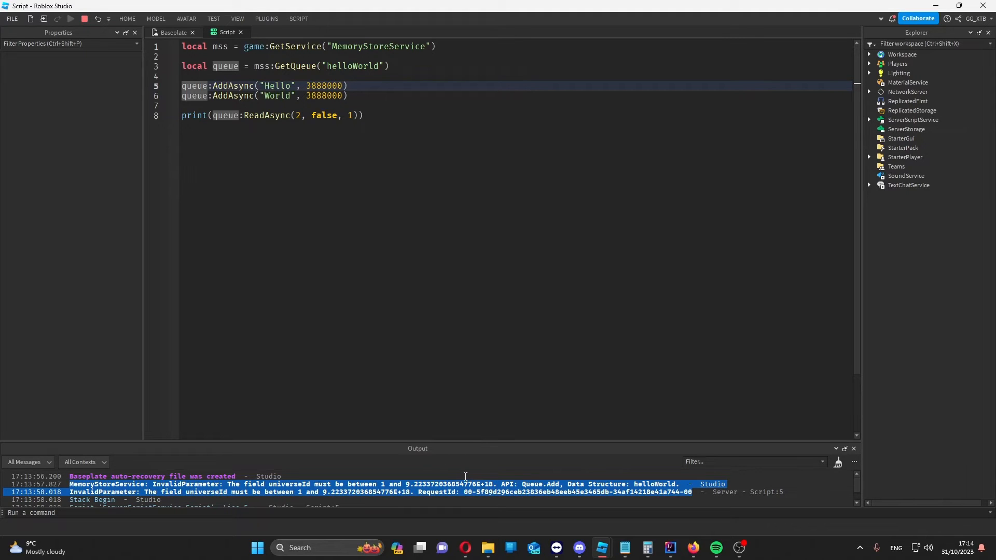
Stop the run, rewrite the World AddAsync line with a priority comma and run again.
{"action": "left_click", "coordinate": [71, 19]}
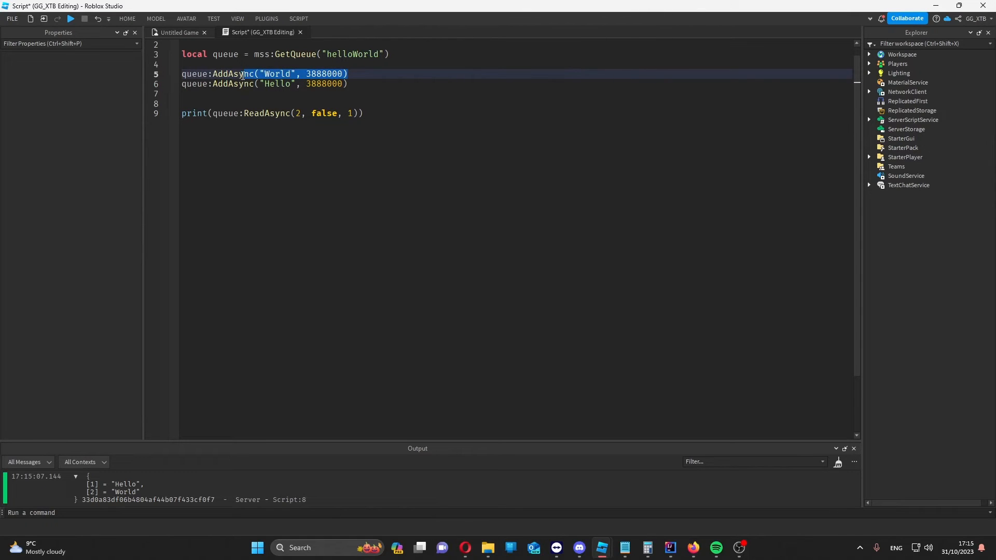
{"action": "key", "text": "Delete"}
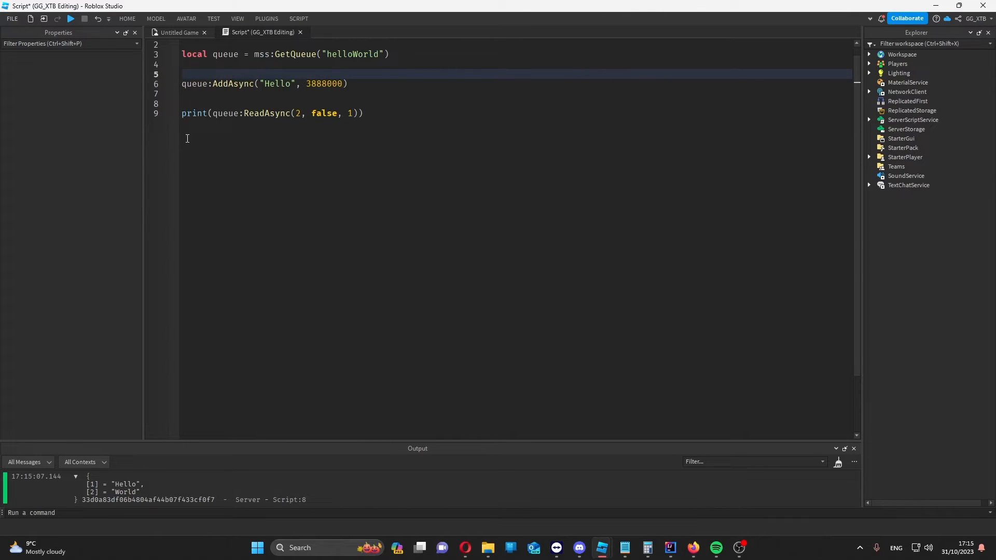
{"action": "key", "text": "Backspace"}
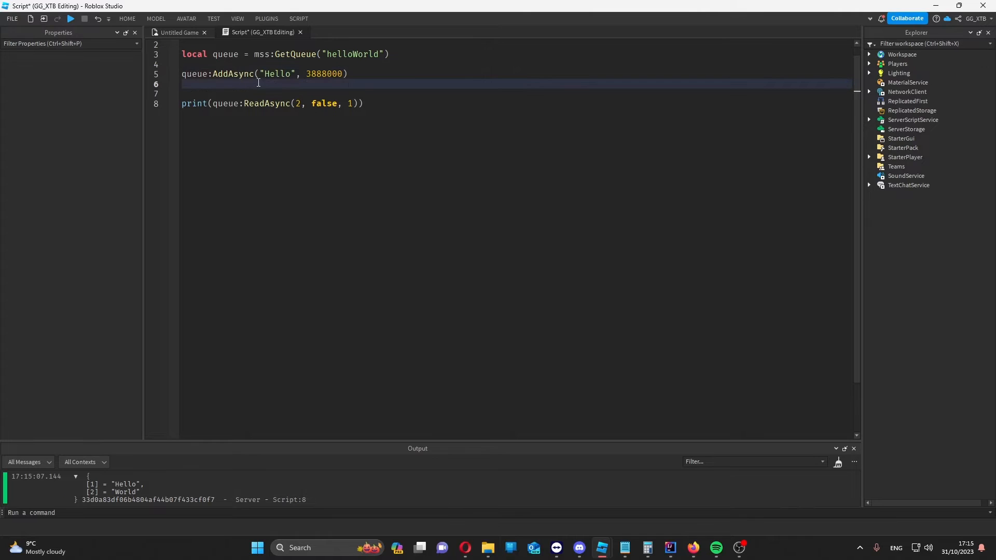
{"action": "type", "text": "queue:AddAsync(\"World\", 3888000)"}
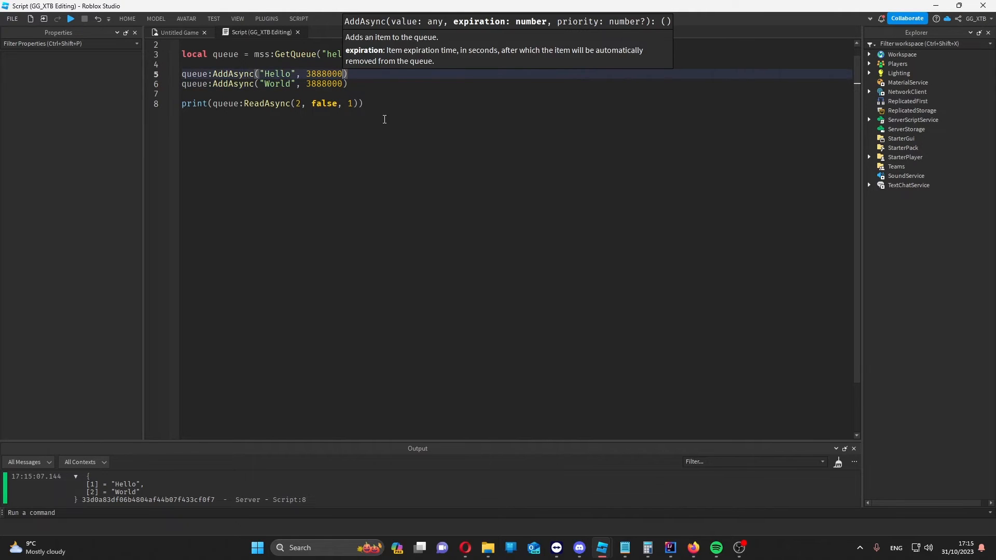
{"action": "type", "text": ","}
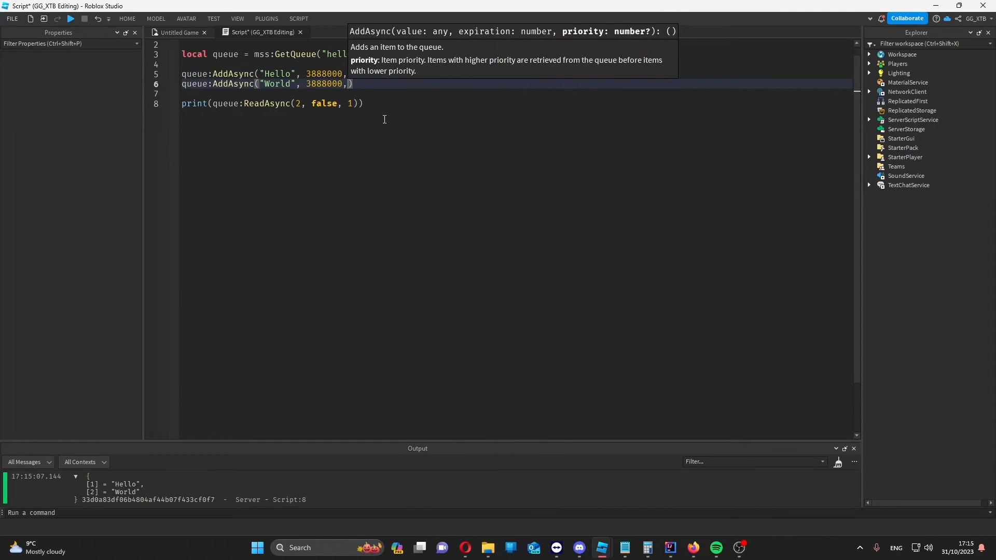
{"action": "left_click", "coordinate": [71, 18]}
{"action": "type", "text": "local results,"}
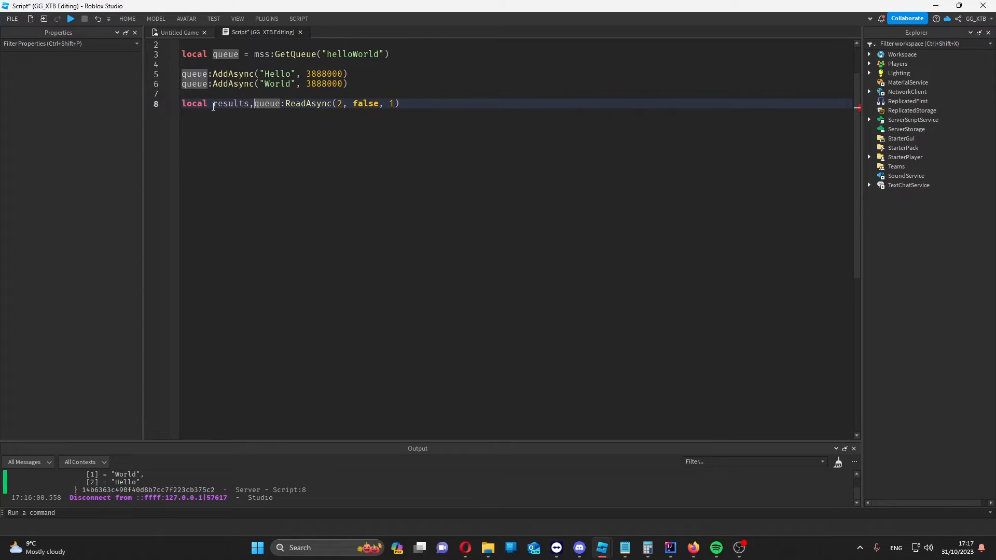
Store the read results and identifier and print them plus results[1].
{"action": "type", "text": "indent"}
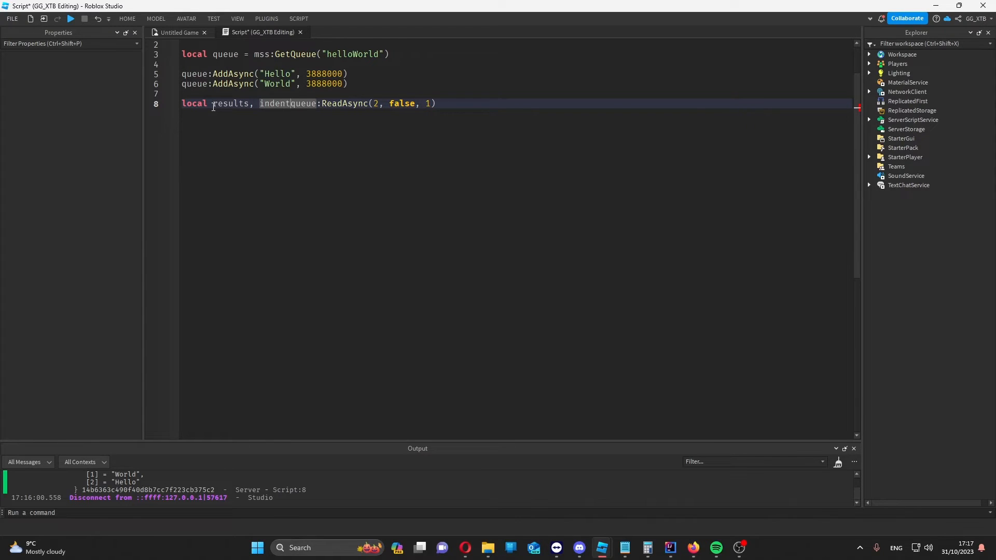
{"action": "type", "text": "print("}
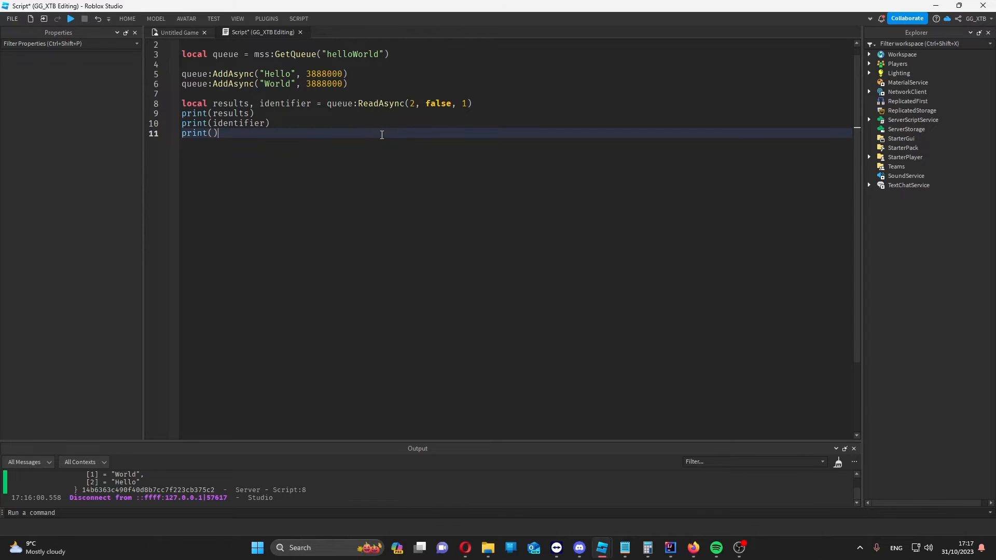
{"action": "type", "text": "require("}
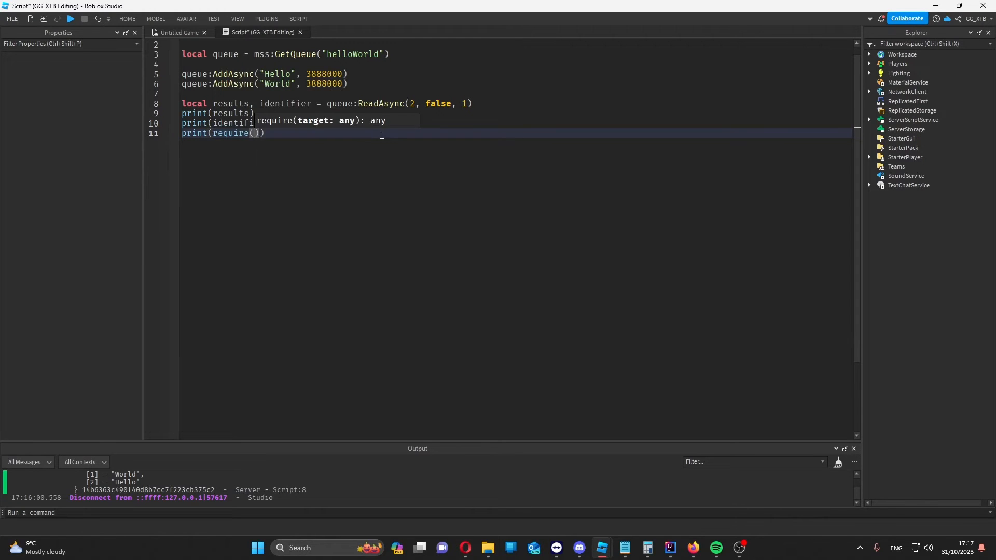
{"action": "type", "text": "results[1]"}
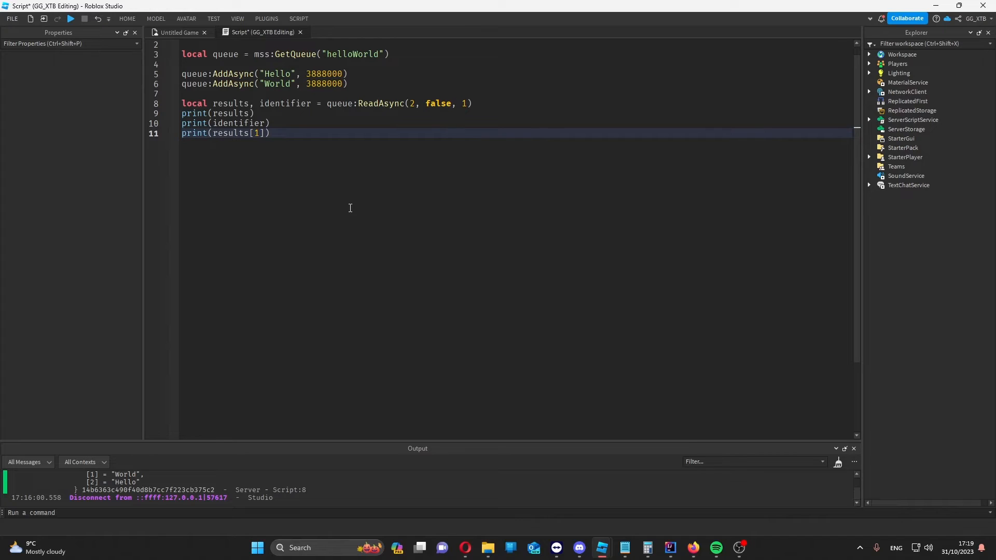
Remove the read items with queue:RemoveAsync(identifier).
{"action": "type", "text": "queue:RemoveAsync("}
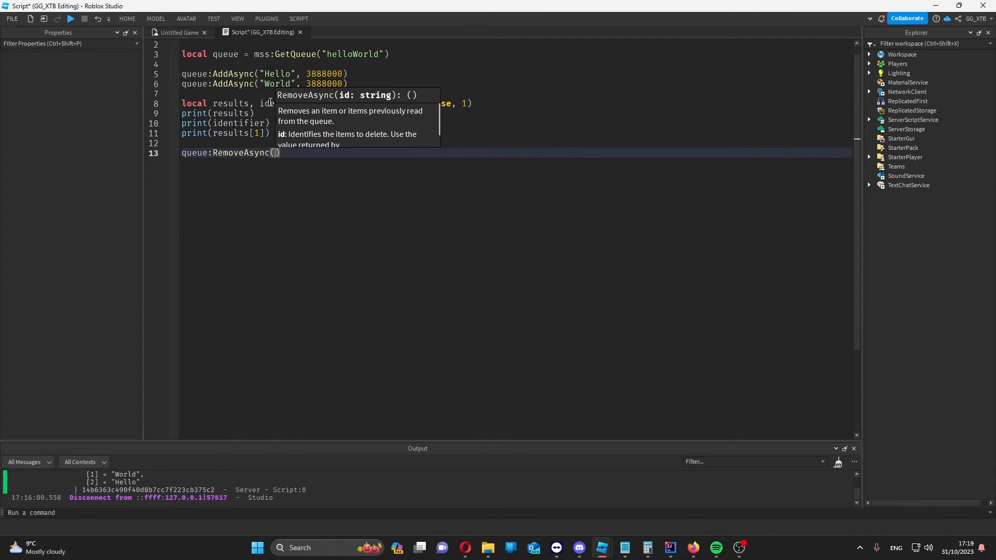
{"action": "type", "text": "id"}
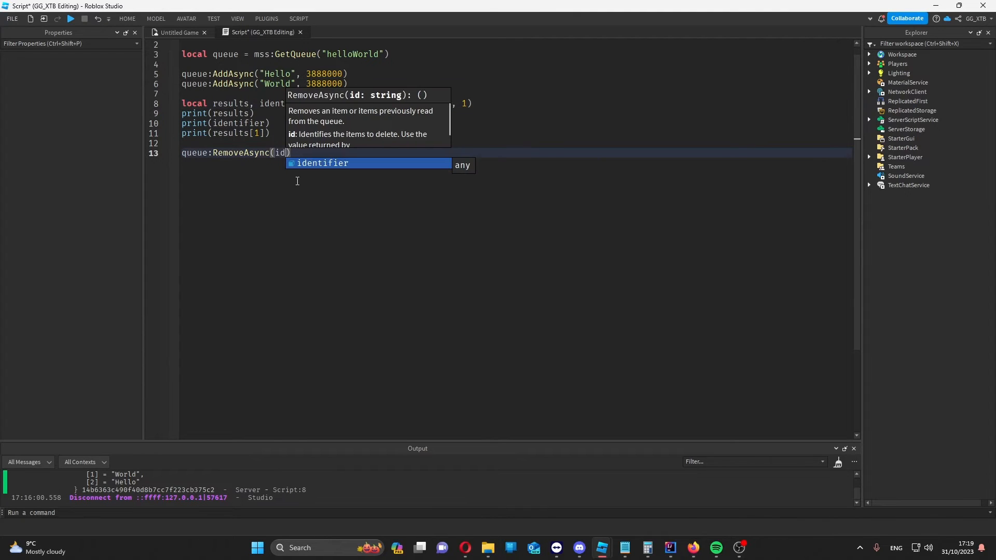
{"action": "key", "text": "Tab"}
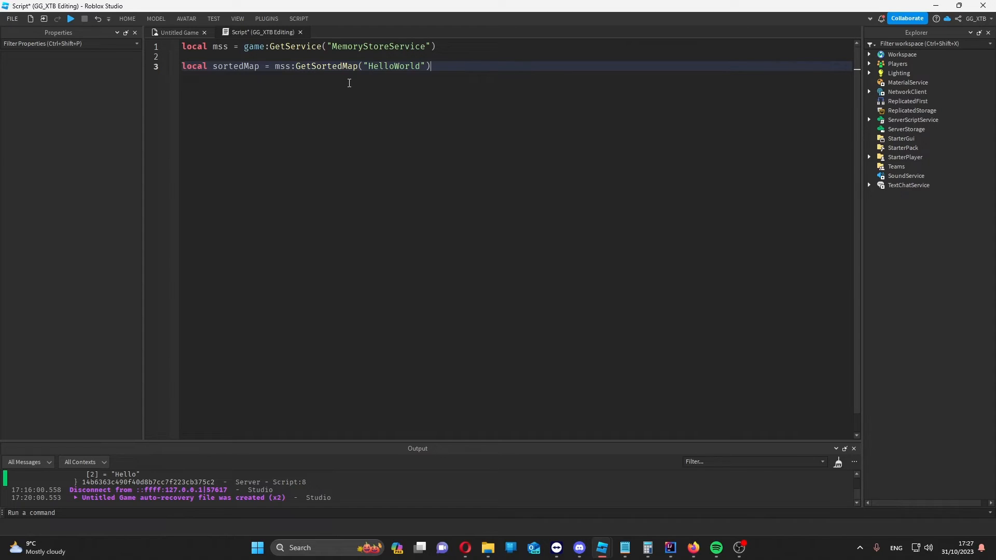
{"action": "mouse_move", "coordinate": [344, 84]}
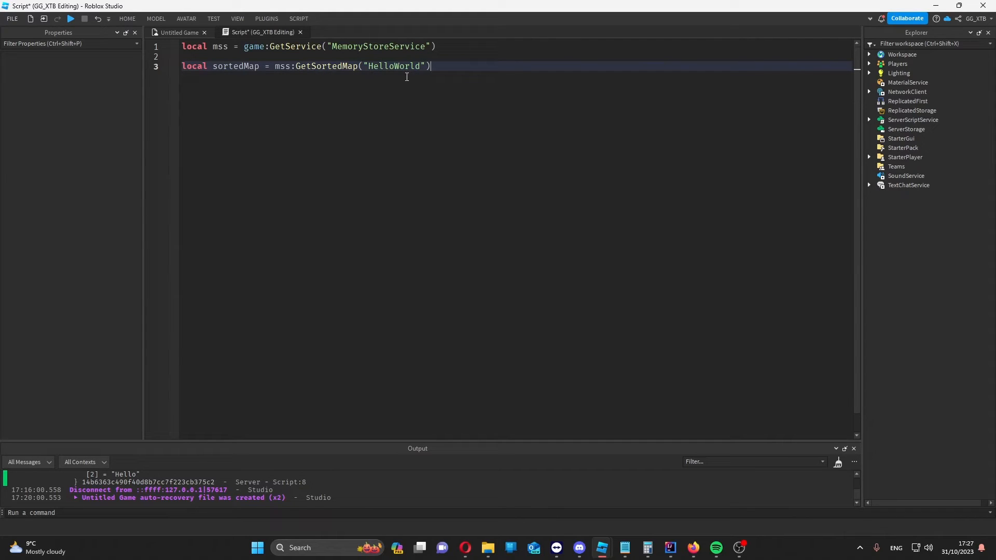
{"action": "mouse_move", "coordinate": [519, 97]}
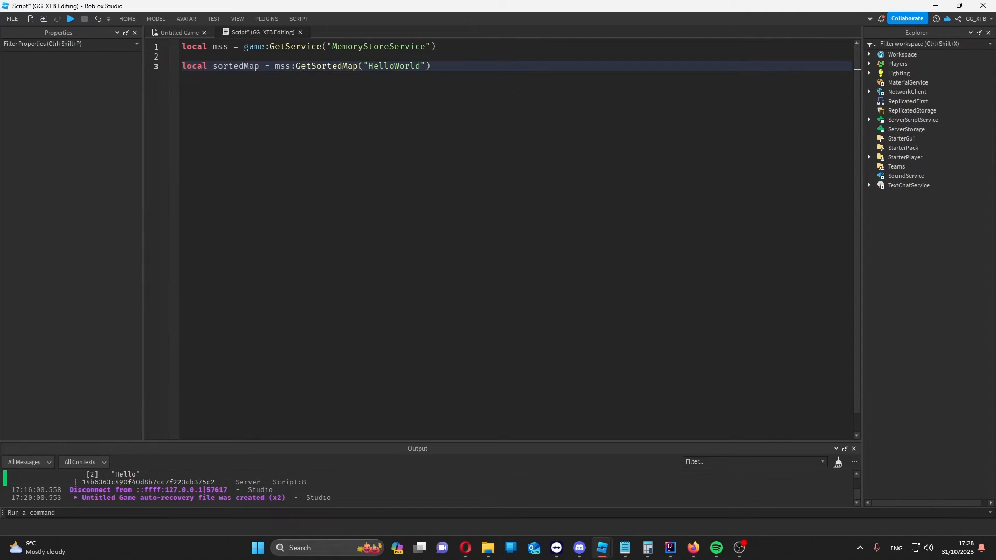
Write sortedMap:SetAsync("Hello", "World!", 3888000).
{"action": "type", "text": "sortedMap:"}
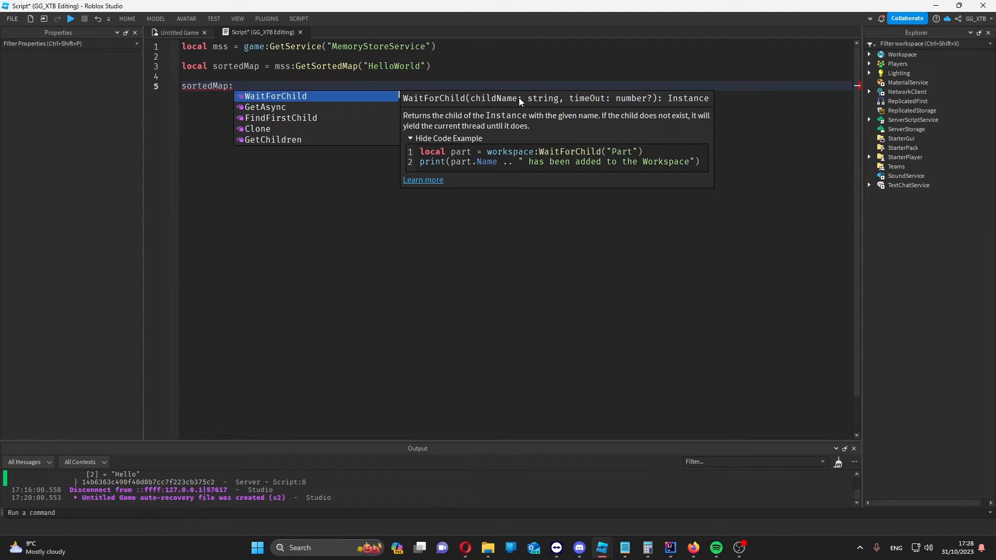
{"action": "type", "text": "SetAsync("}
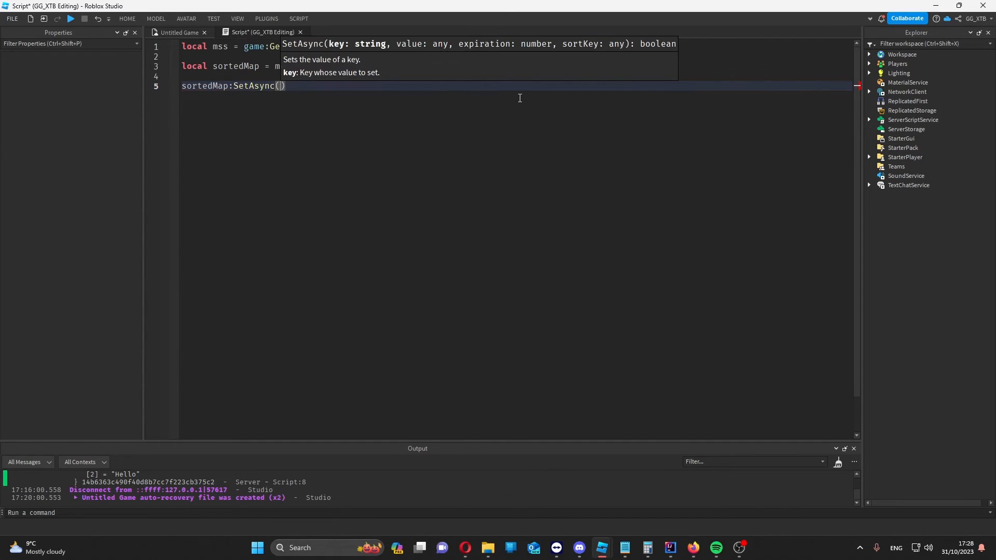
{"action": "type", "text": "\""}
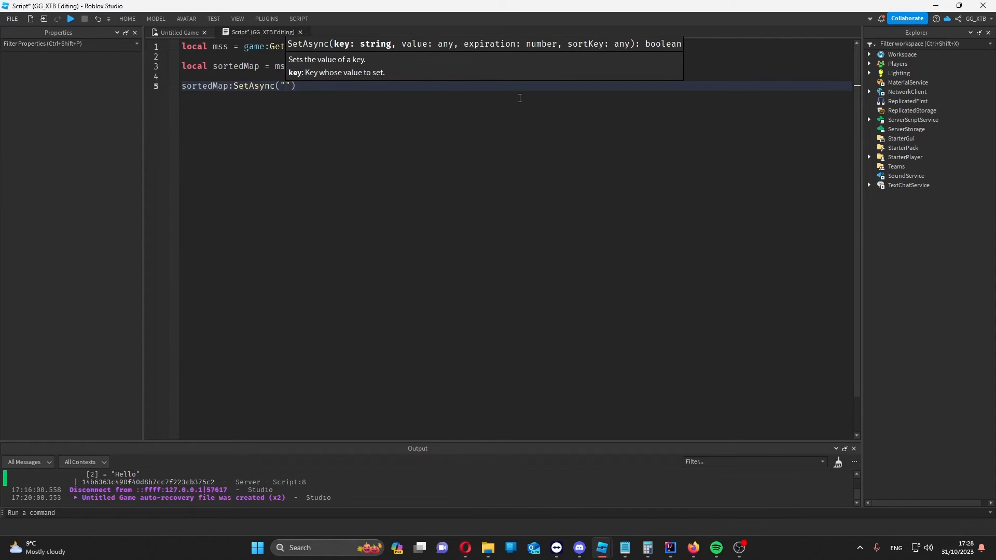
{"action": "type", "text": "Hello"}
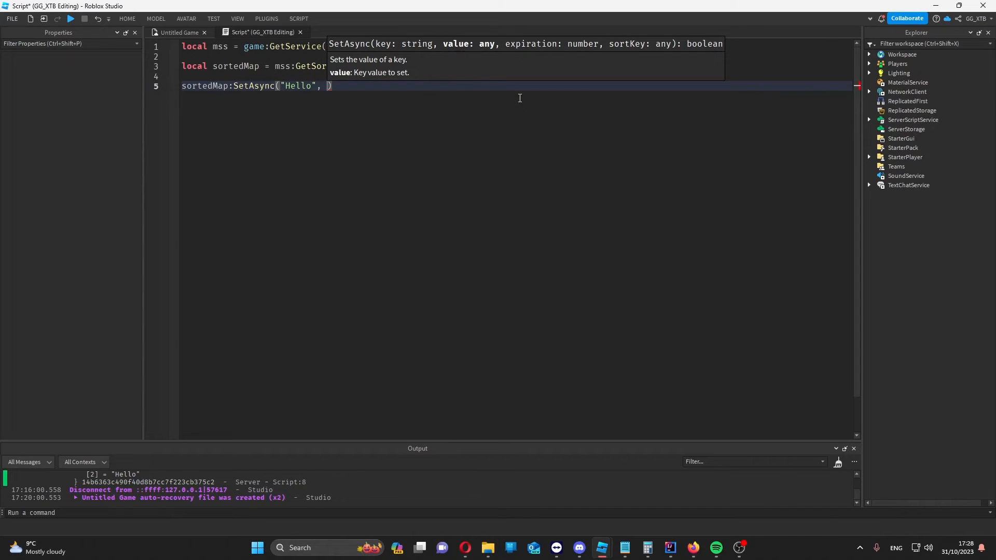
{"action": "type", "text": "false"}
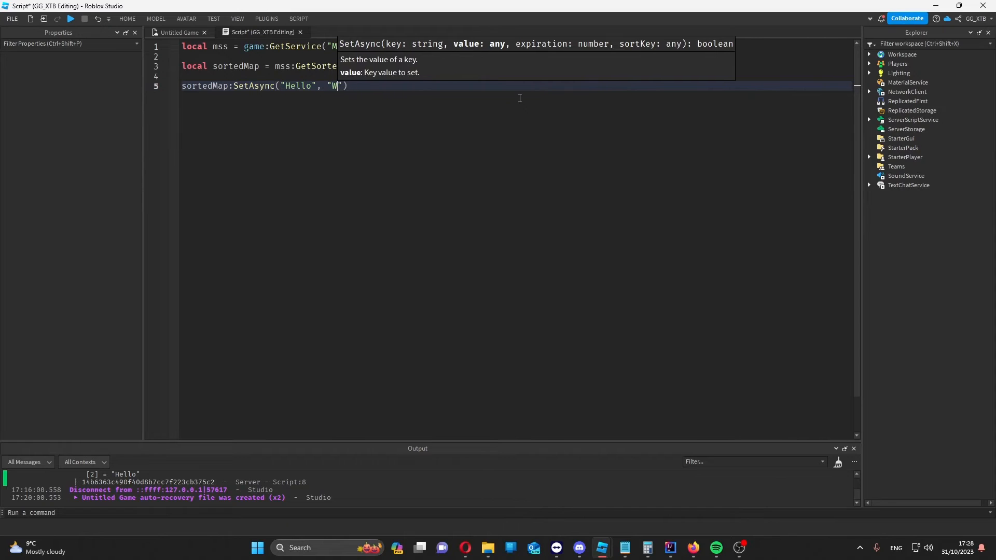
{"action": "type", "text": "orld!"}
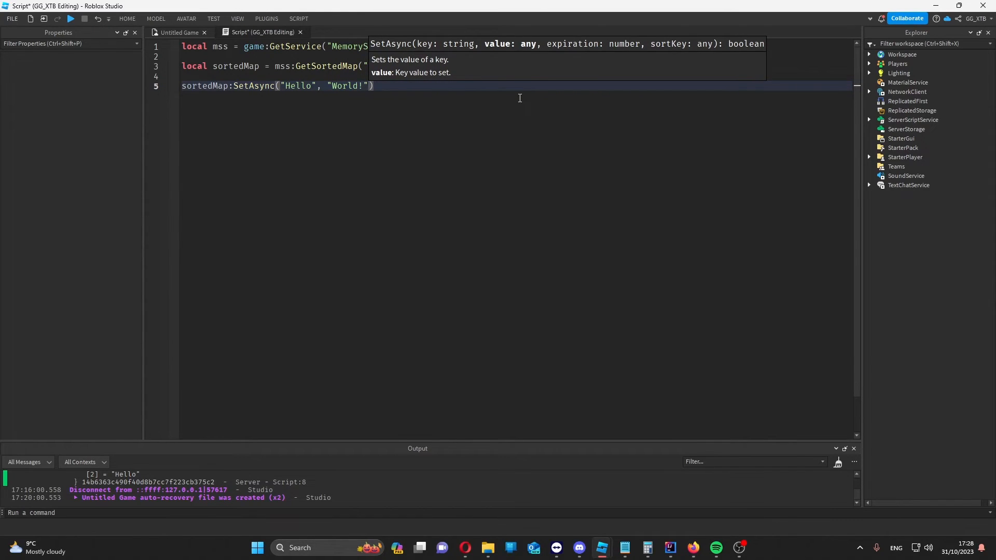
{"action": "type", "text": ","}
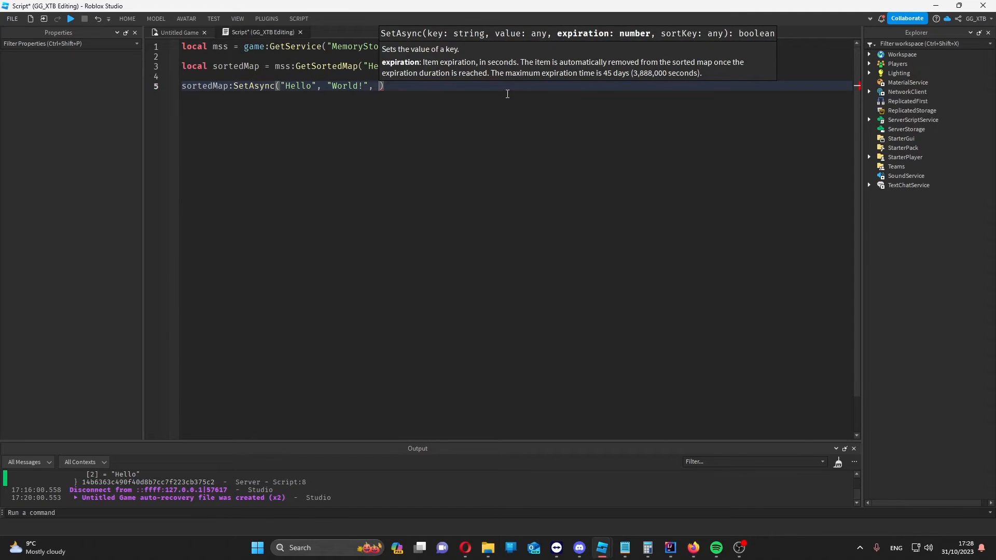
{"action": "mouse_move", "coordinate": [619, 75]}
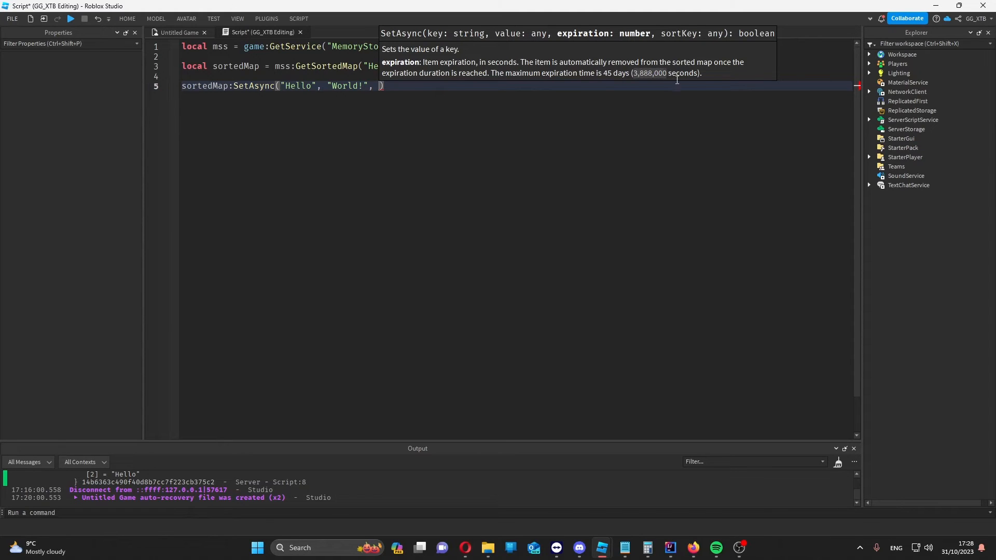
{"action": "type", "text": "3888000,"}
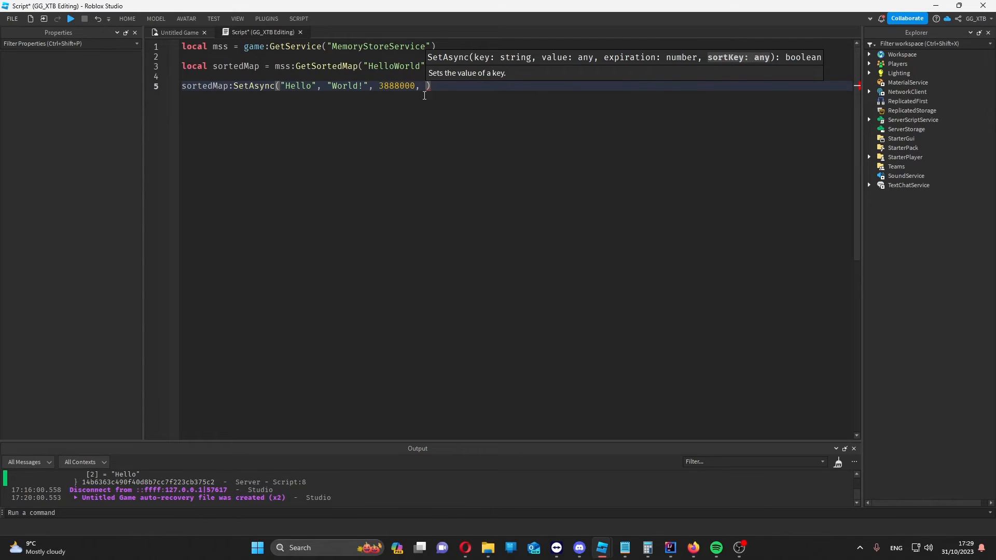
{"action": "mouse_move", "coordinate": [423, 91]}
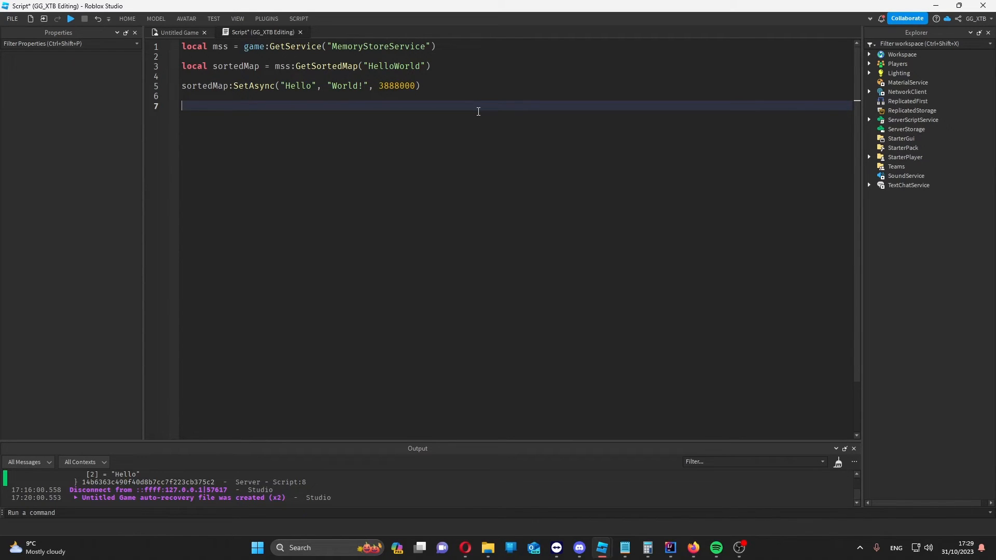
Print sortedMap:GetAsync("Hello") and select the duplicated SetAsync line's key to replace.
{"action": "type", "text": "sortedMap"}
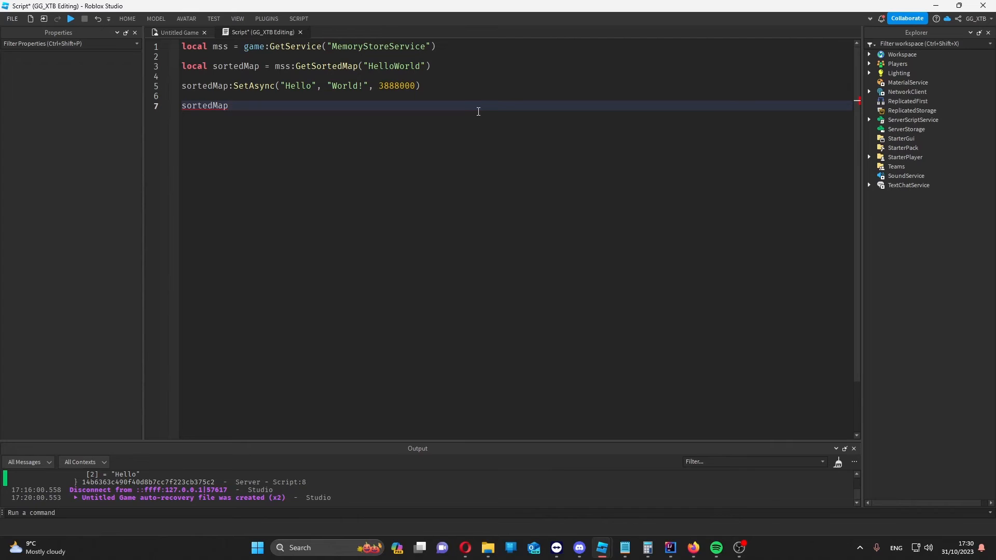
{"action": "type", "text": ":GetAsync("}
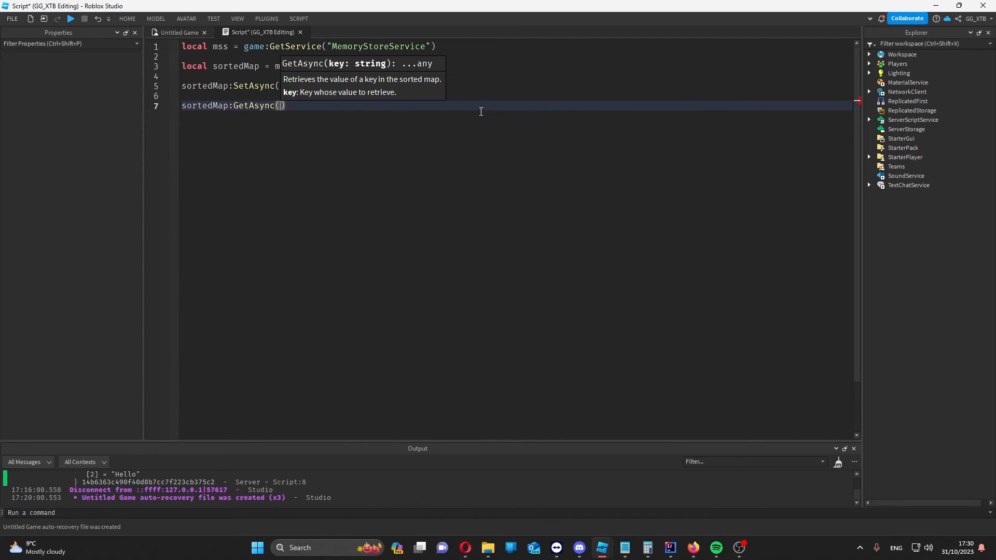
{"action": "type", "text": "\"Hello\""}
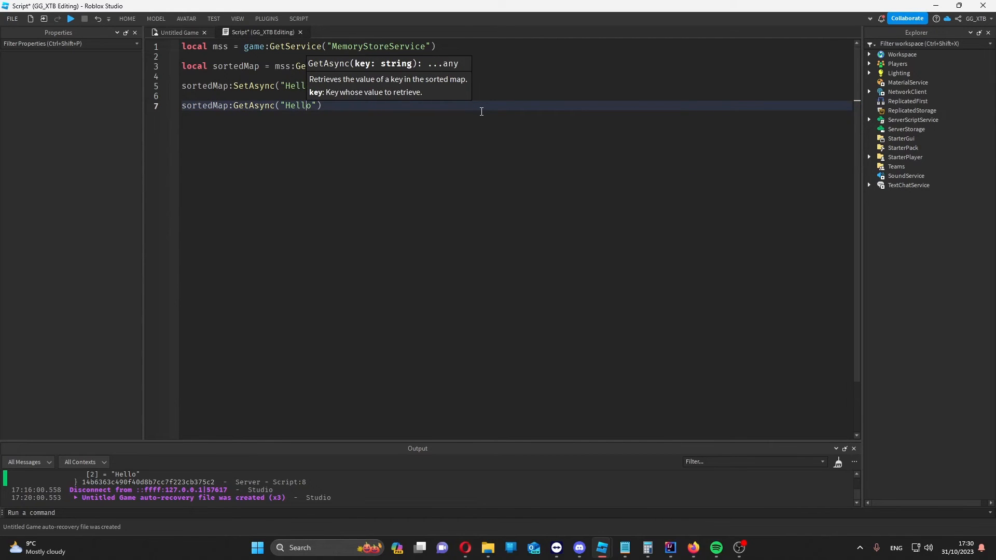
{"action": "type", "text": "print("}
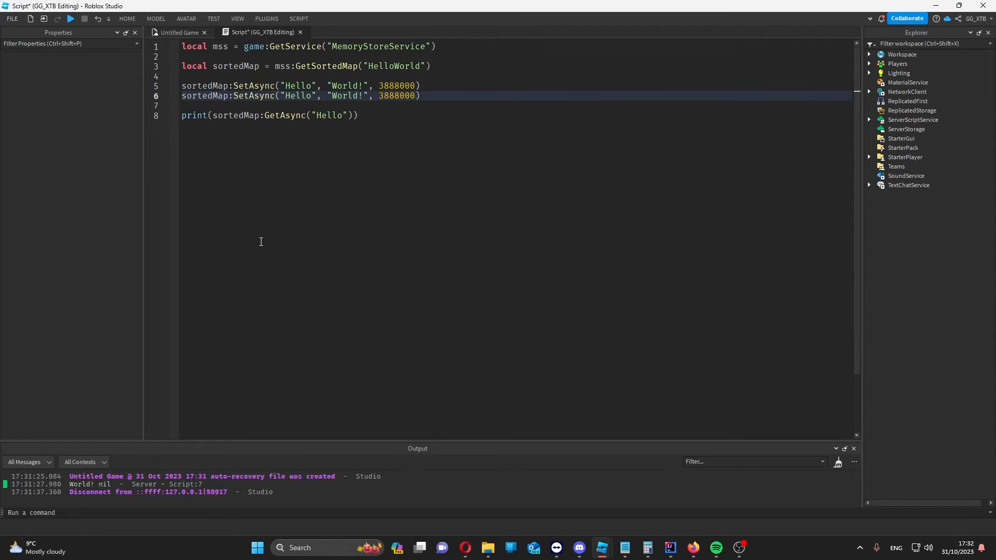
{"action": "double_click", "coordinate": [346, 96]}
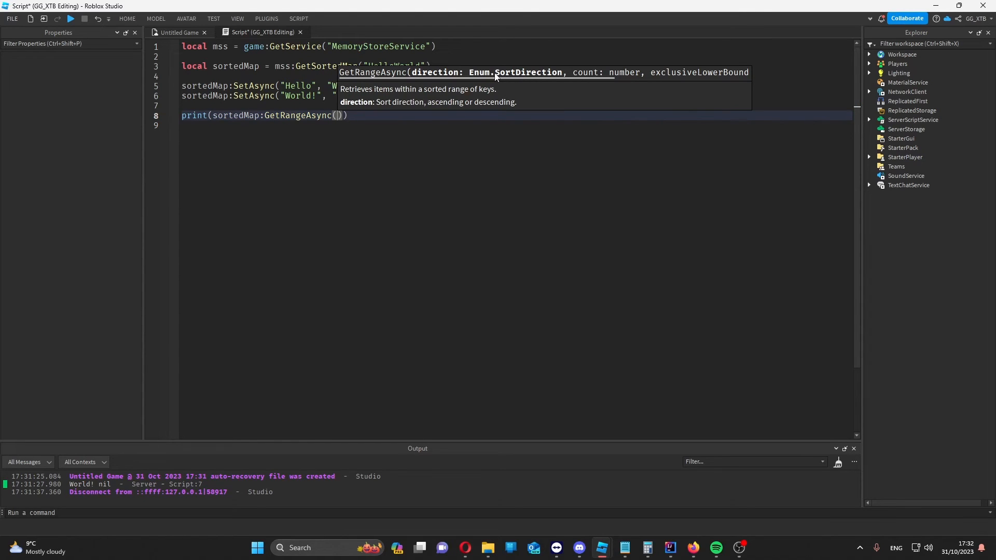
Change the print to GetRangeAsync(Enum.SortDirection.Ascending, 2).
{"action": "type", "text": "Enum.SortDirection."}
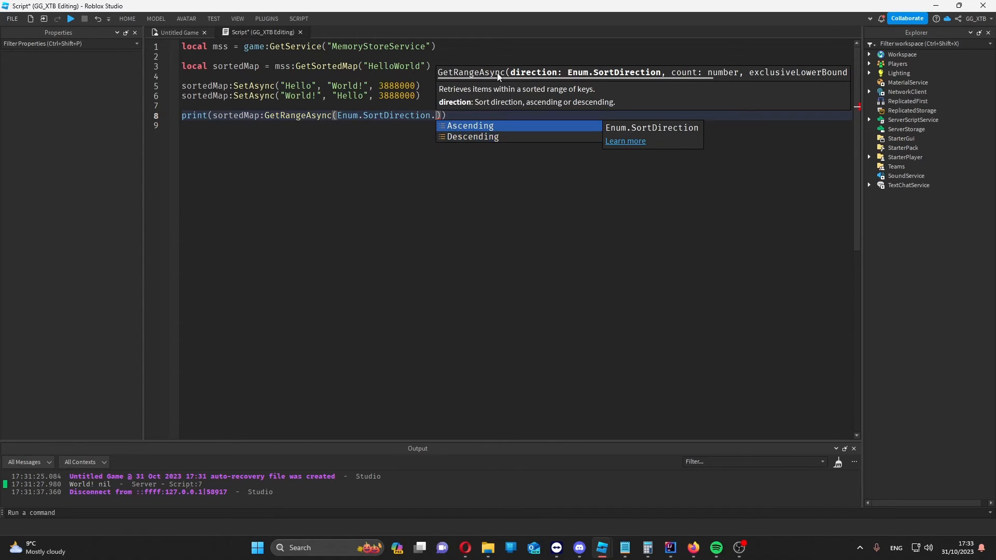
{"action": "left_click", "coordinate": [470, 126]}
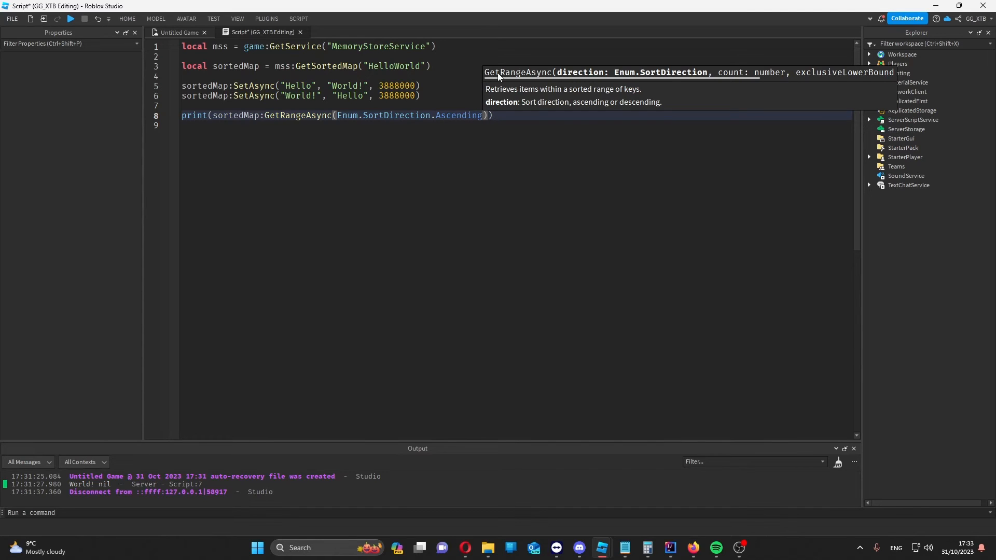
{"action": "type", "text": ", 2,"}
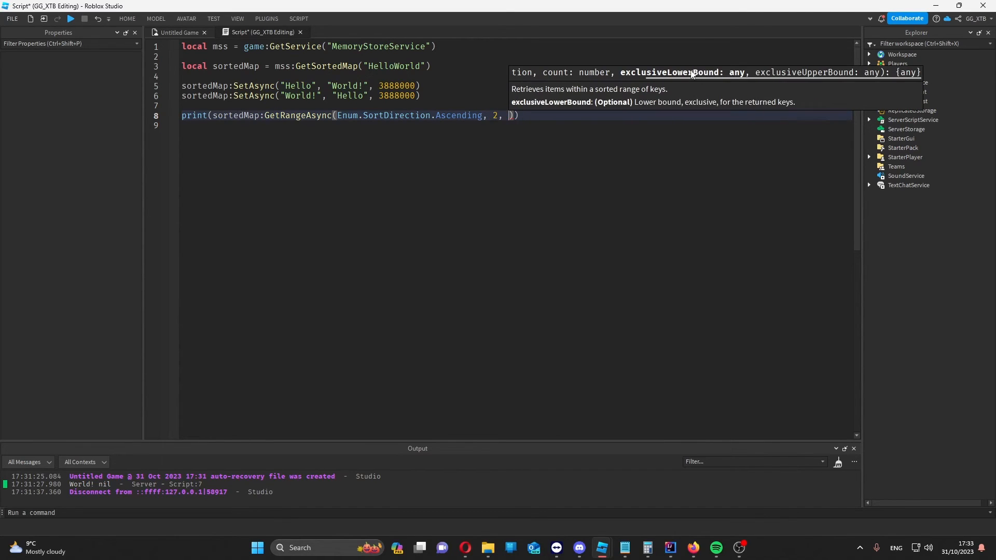
{"action": "mouse_move", "coordinate": [844, 71]}
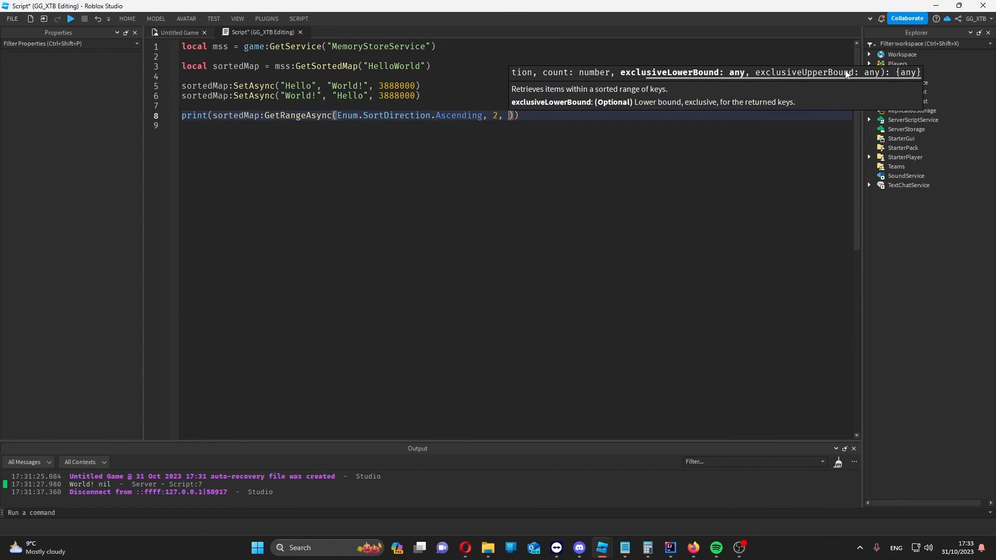
{"action": "mouse_move", "coordinate": [667, 73]}
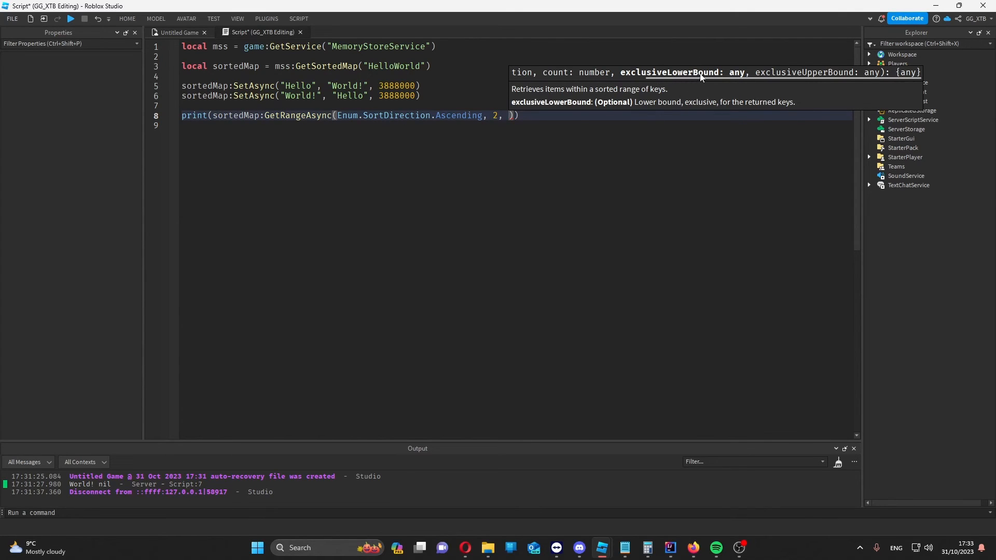
{"action": "mouse_move", "coordinate": [845, 73]}
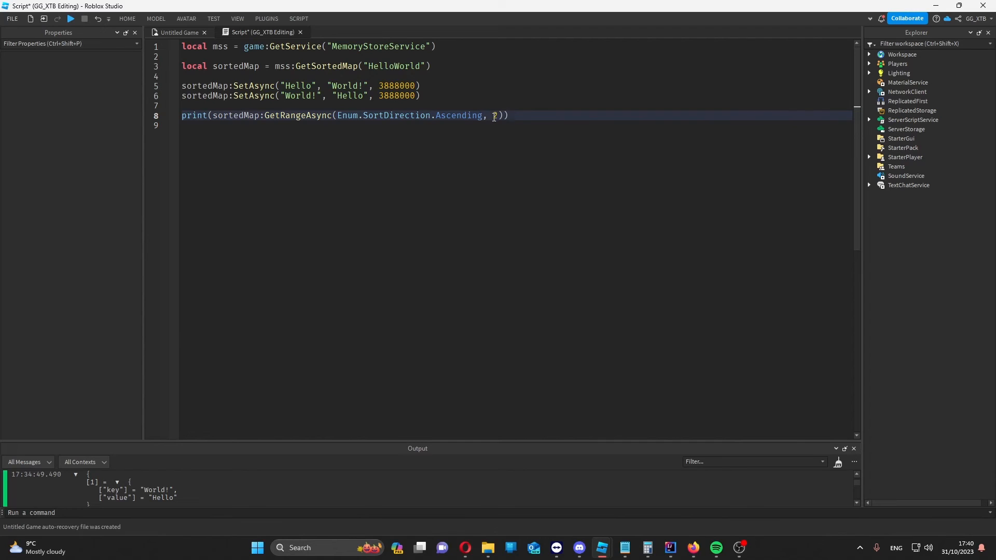
{"action": "type", "text": "2"}
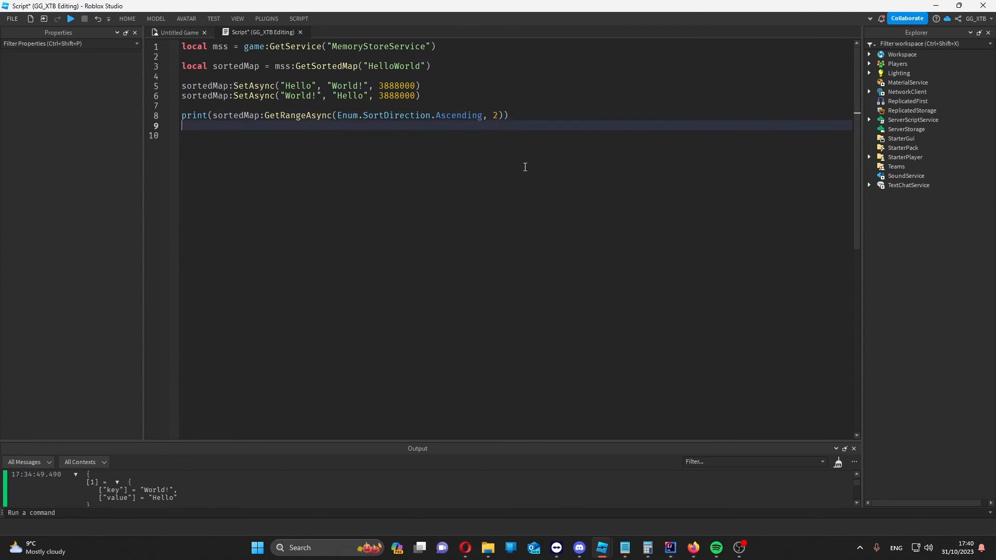
Start a new line with sortedMap:RemoveAsync("Hello") after the range print.
{"action": "type", "text": "s"}
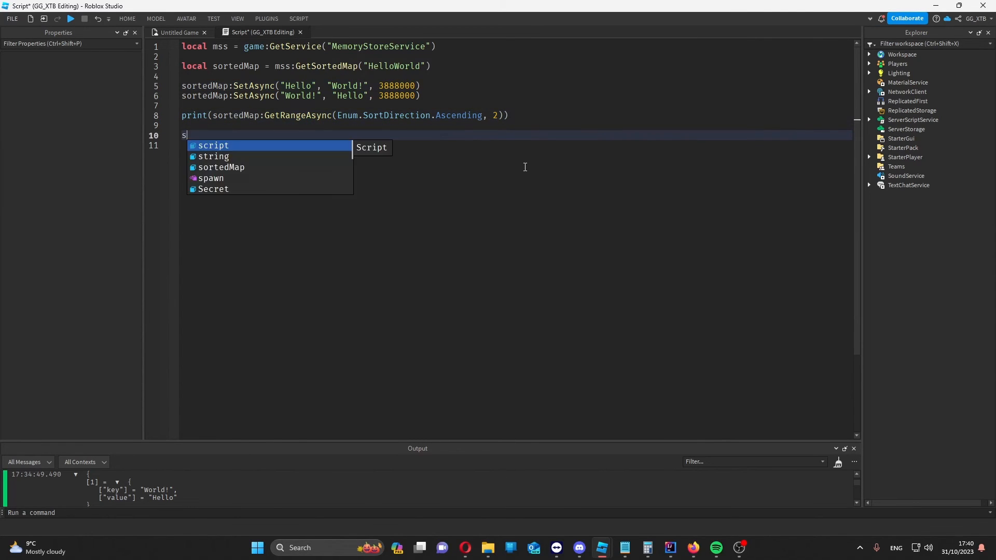
{"action": "type", "text": "ortedMap:"}
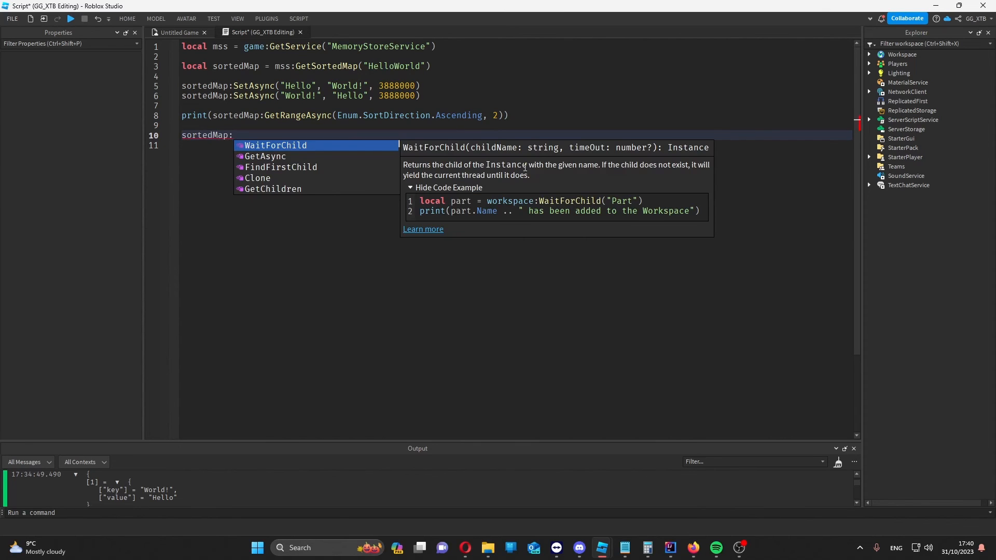
{"action": "type", "text": "RemoveAsync("}
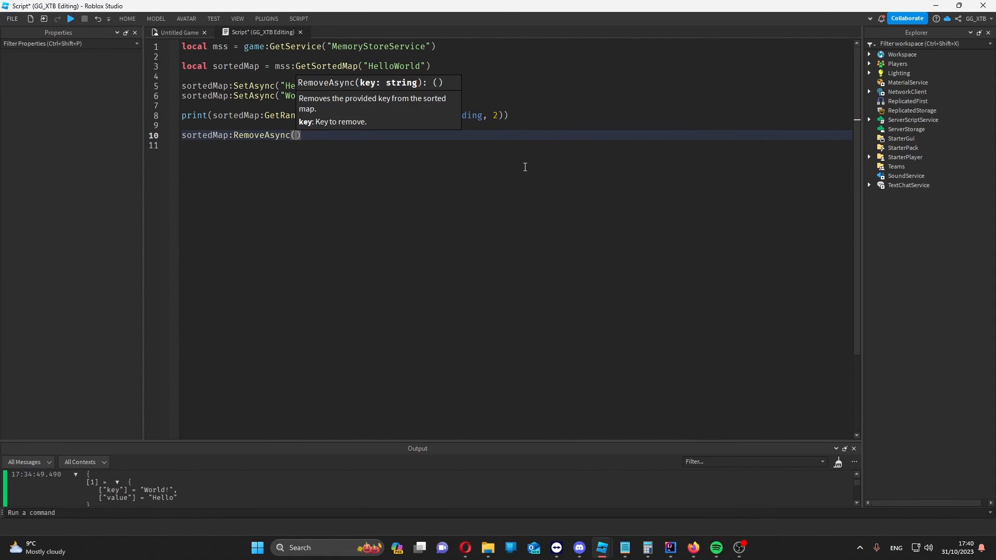
{"action": "type", "text": "\"Hello\""}
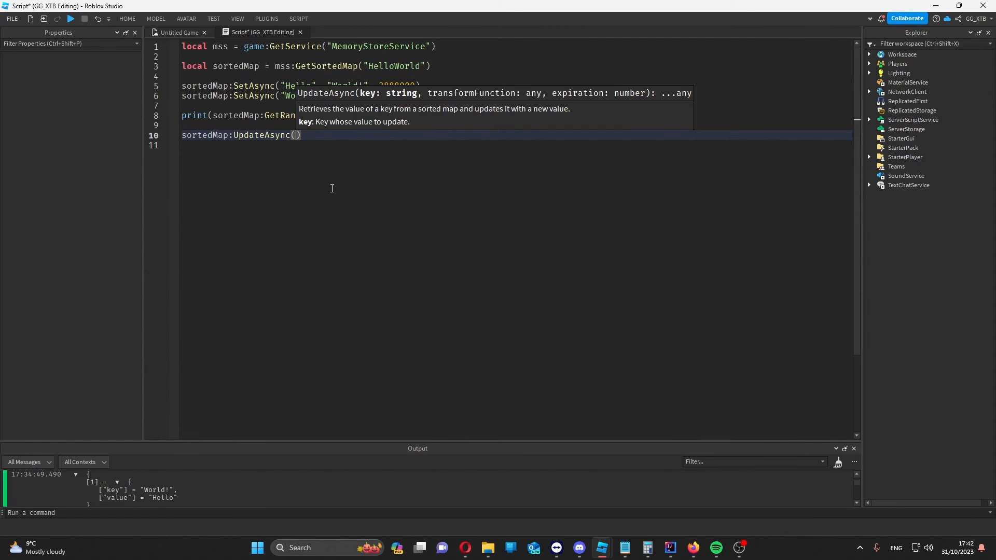
Write sortedMap:UpdateAsync("Hello", function(value) return value.."!" end).
{"action": "type", "text": "\""}
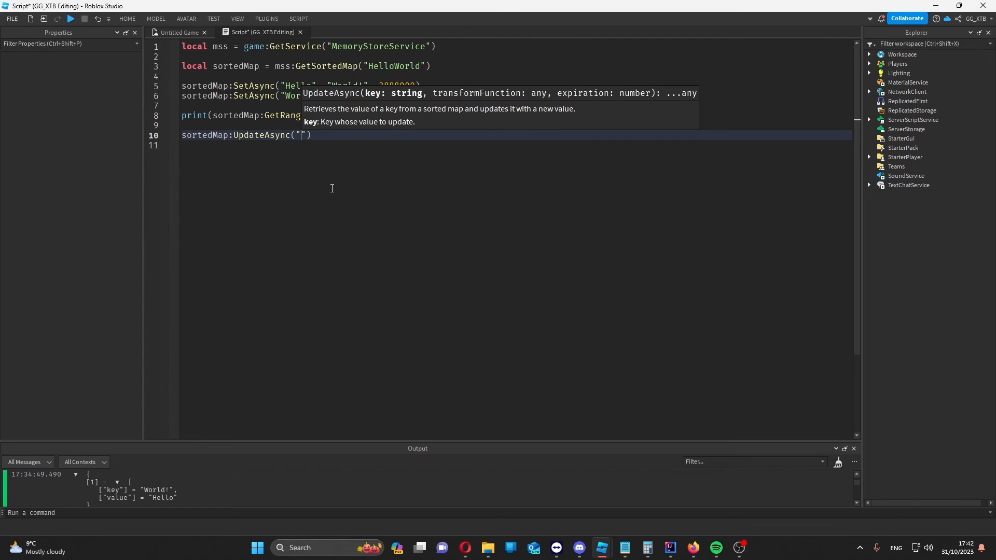
{"action": "type", "text": "Hello"}
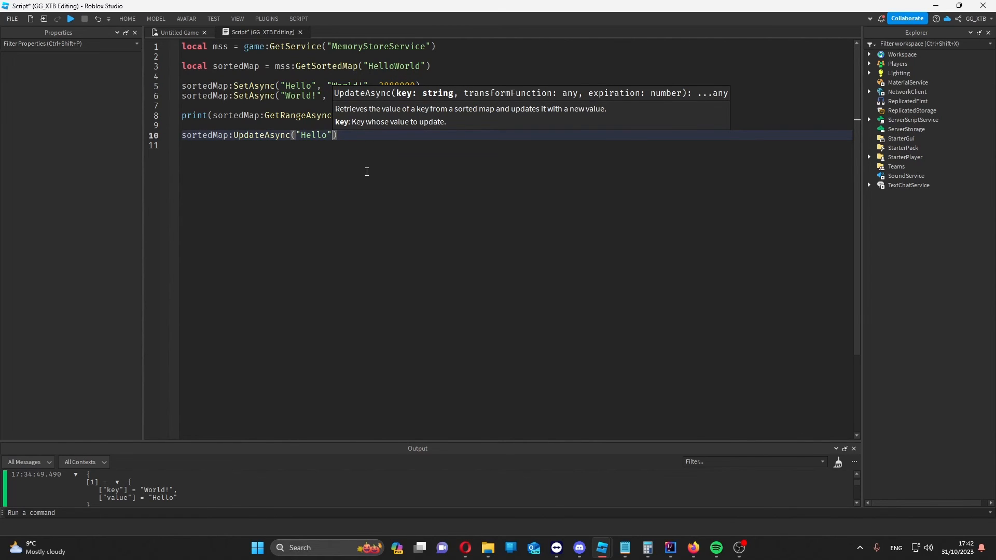
{"action": "type", "text": ","}
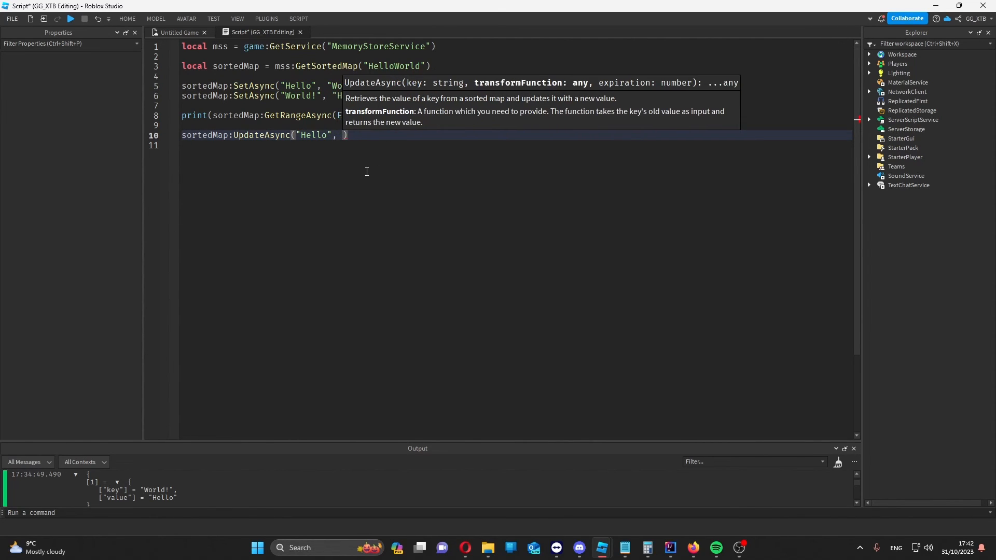
{"action": "type", "text": "f"}
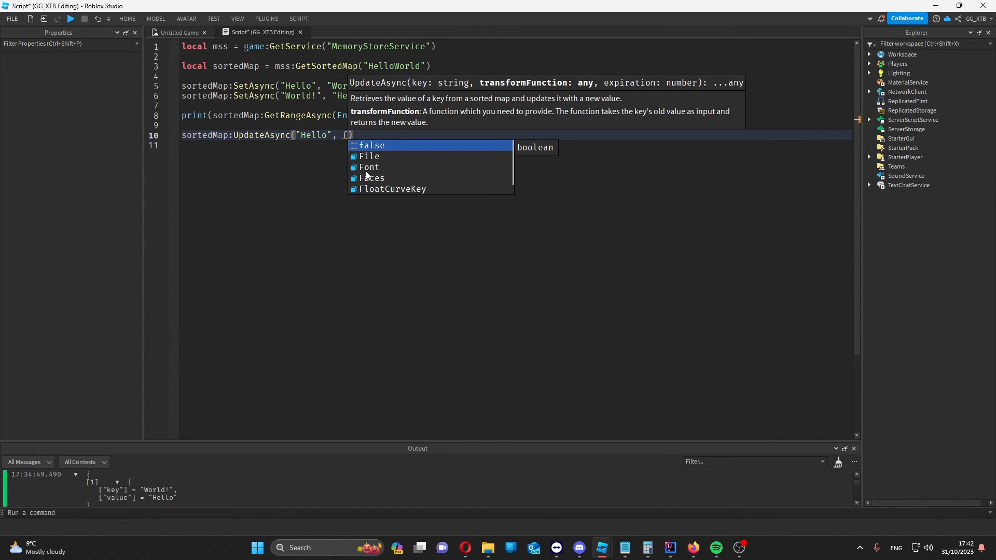
{"action": "type", "text": "function()"}
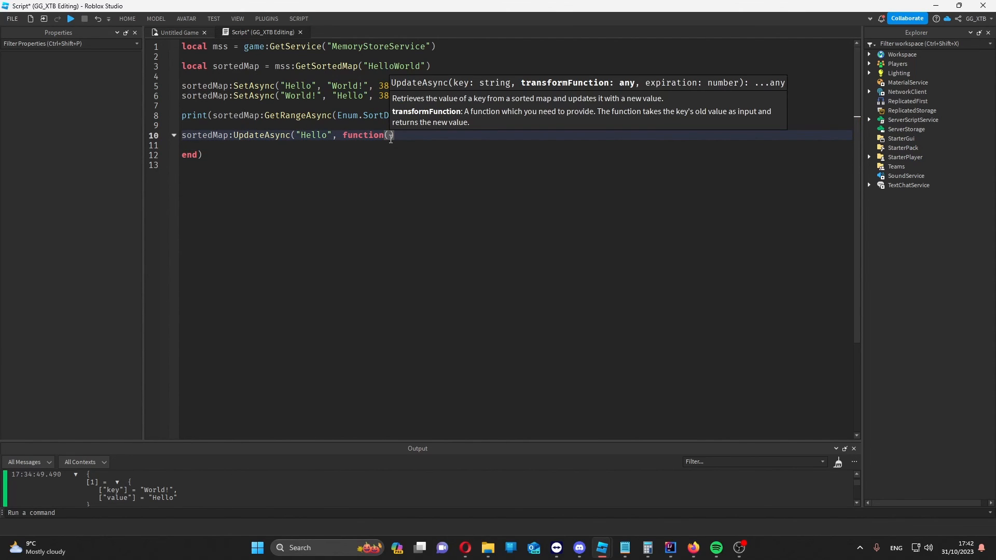
{"action": "type", "text": "value)"}
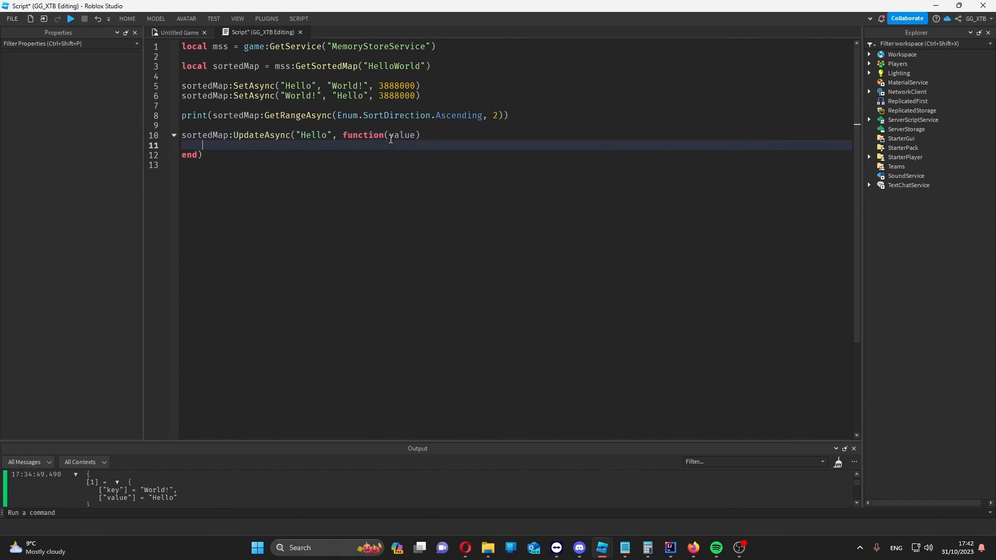
{"action": "type", "text": "return"}
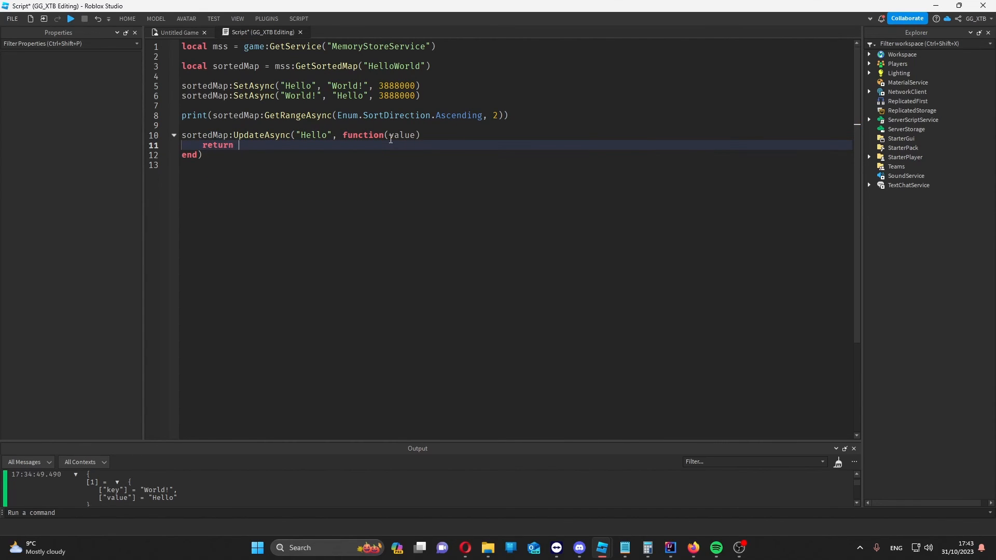
{"action": "type", "text": "value"}
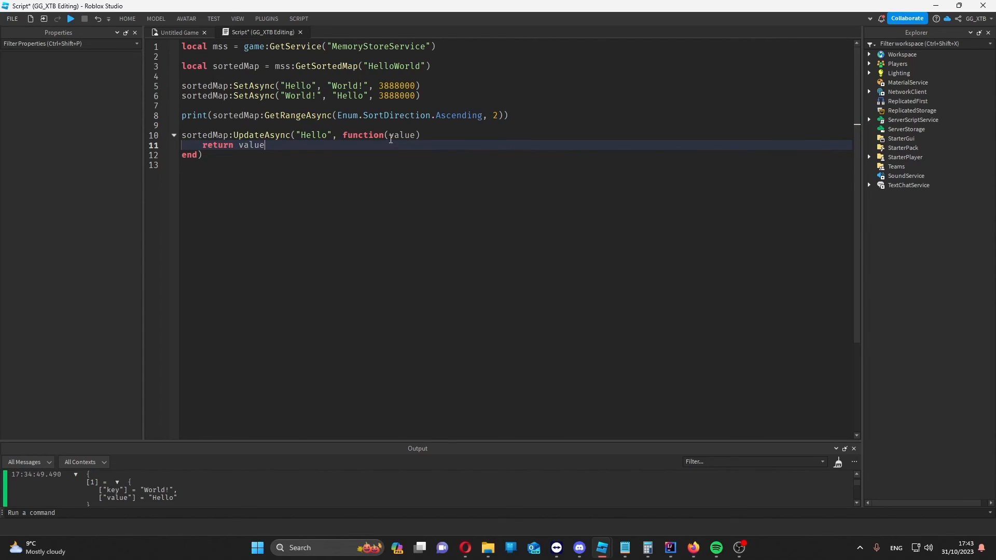
{"action": "type", "text": "..\"!\""}
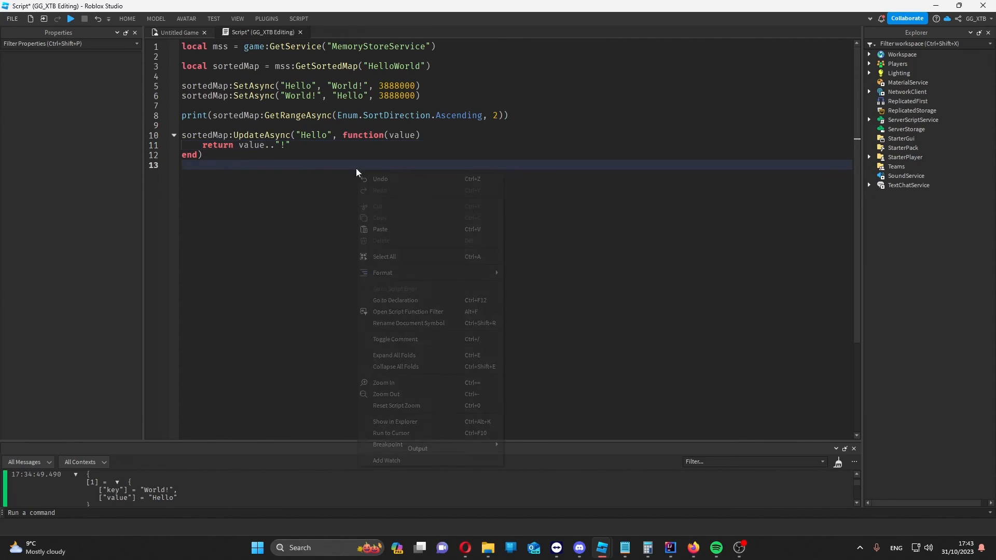
{"action": "left_click", "coordinate": [425, 160]}
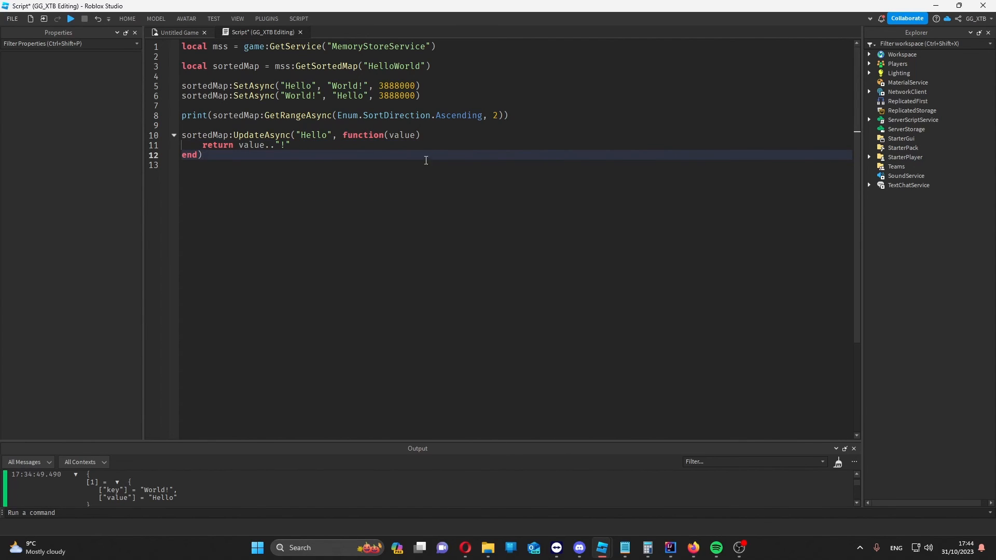
{"action": "mouse_move", "coordinate": [182, 132]}
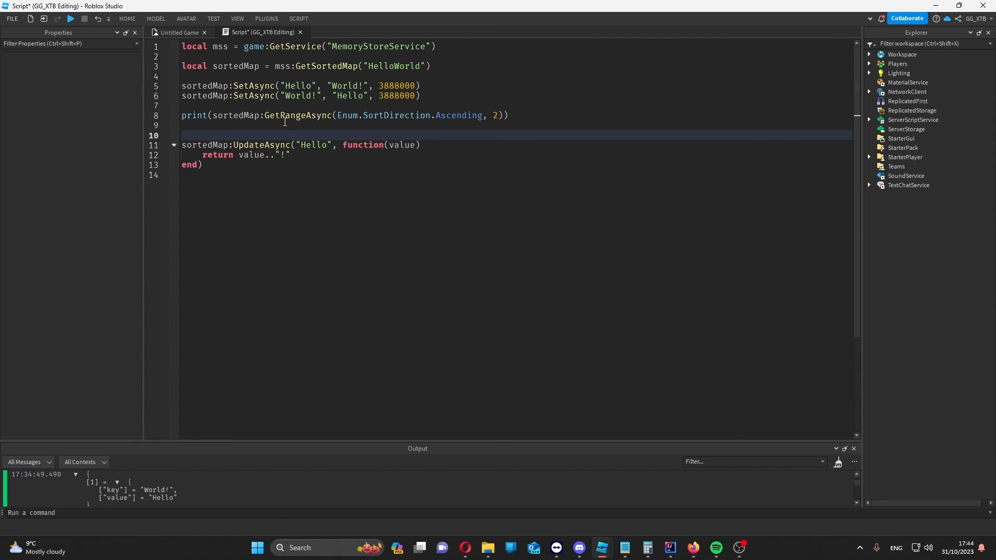
Wrap UpdateAsync in for i = 1, 3 with 3888000 expiration, print GetAsync("Hello") each pass, and run it.
{"action": "type", "text": "for"}
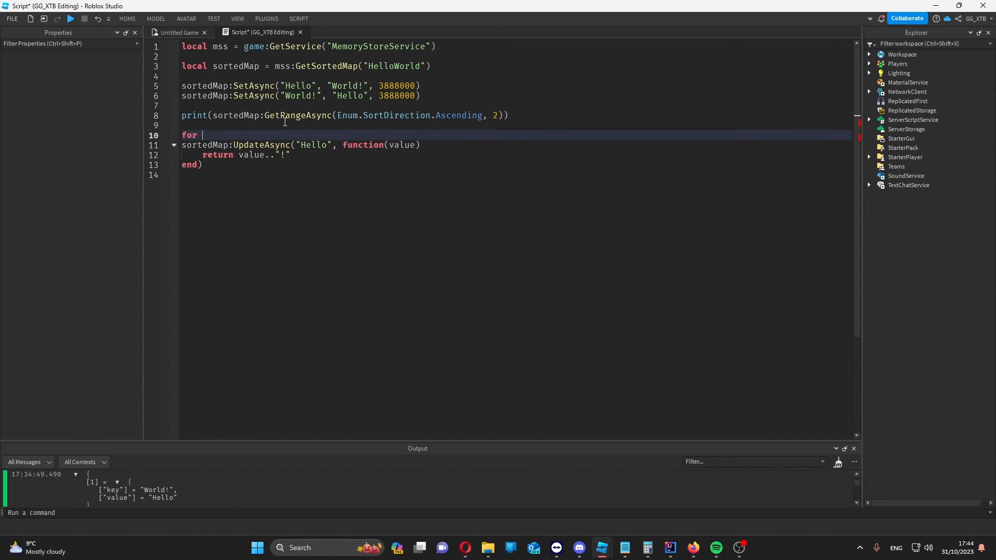
{"action": "type", "text": "i = 1"}
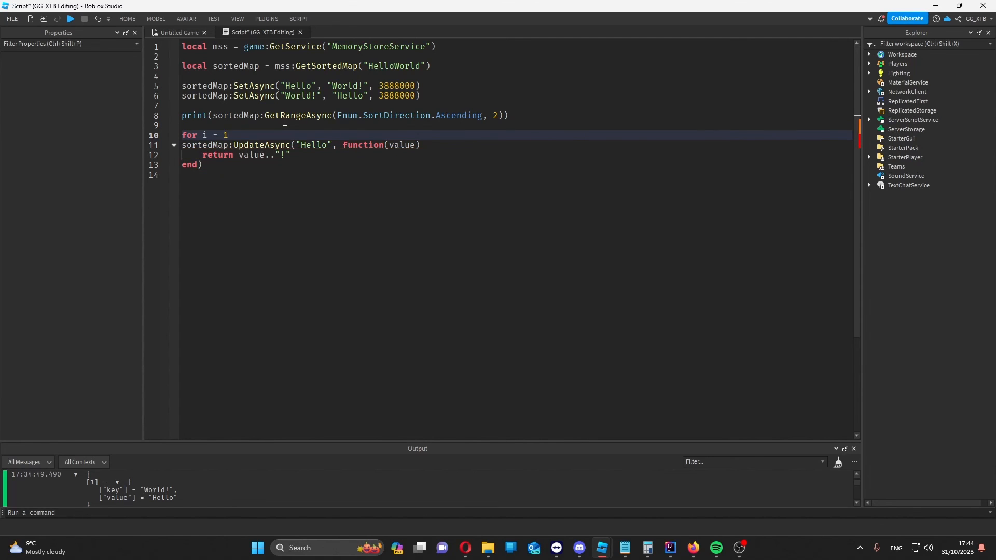
{"action": "type", "text": ", 3 do"}
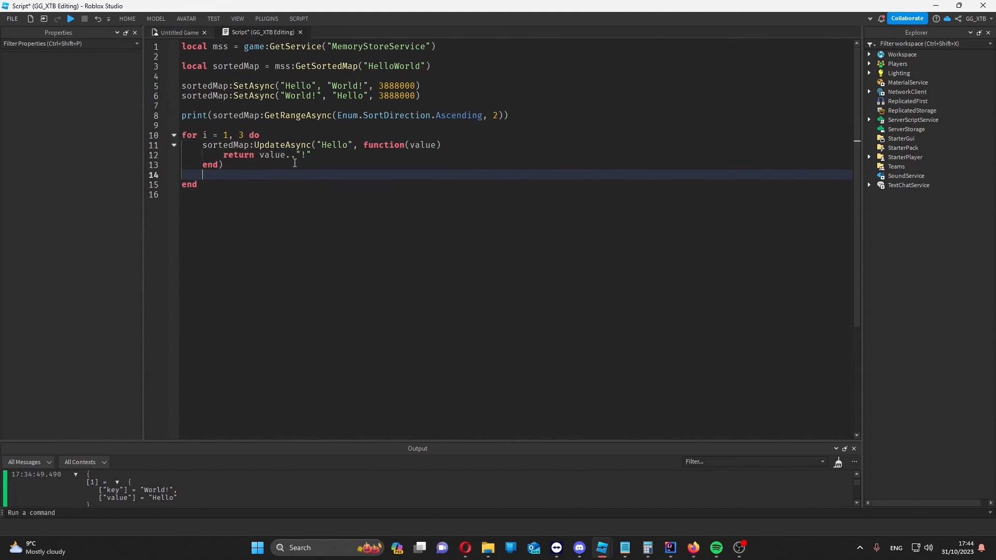
{"action": "type", "text": "print(sortedMap:GetAsync("}
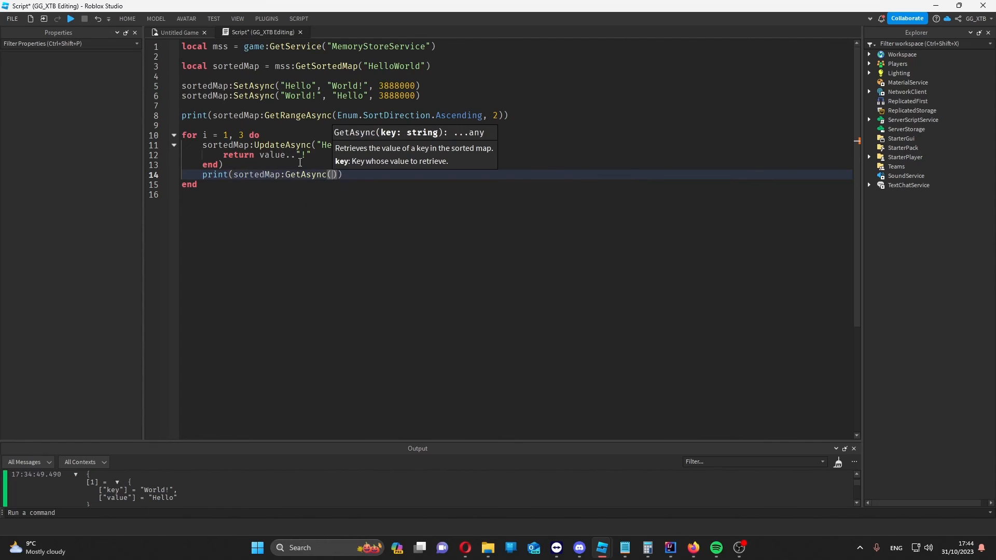
{"action": "type", "text": "\"Hello\""}
{"action": "left_click", "coordinate": [517, 164]}
{"action": "type", "text": ", 3888000"}
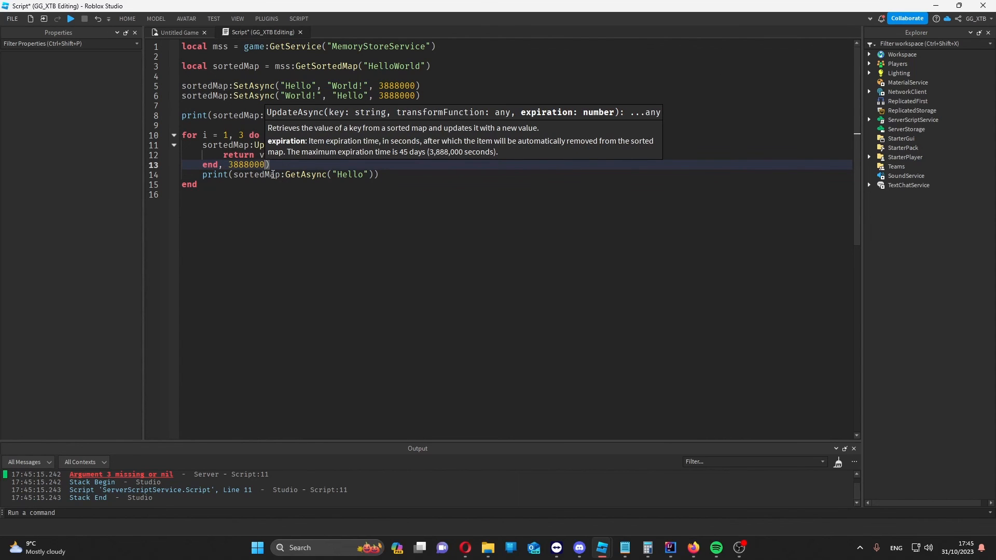
{"action": "left_click", "coordinate": [70, 18]}
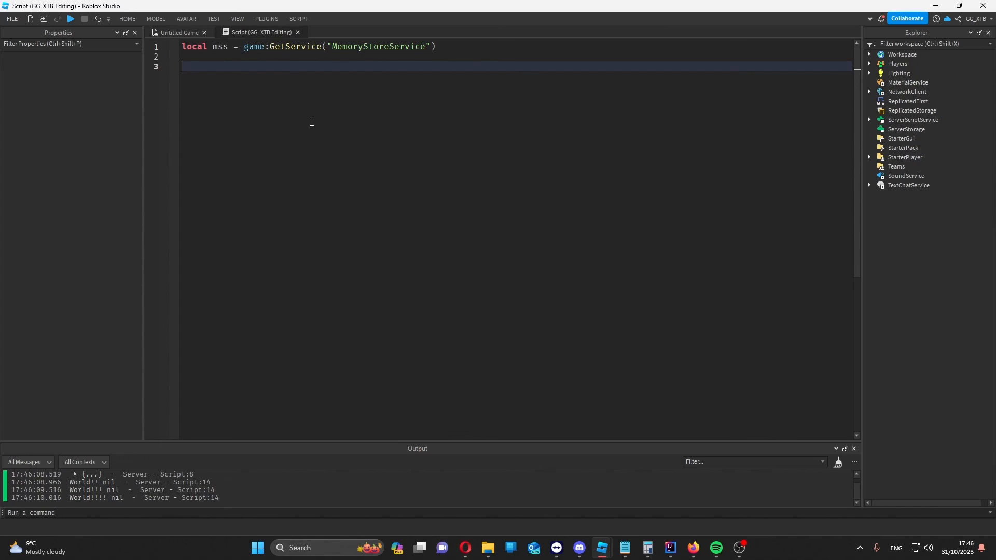
{"action": "mouse_move", "coordinate": [348, 71]}
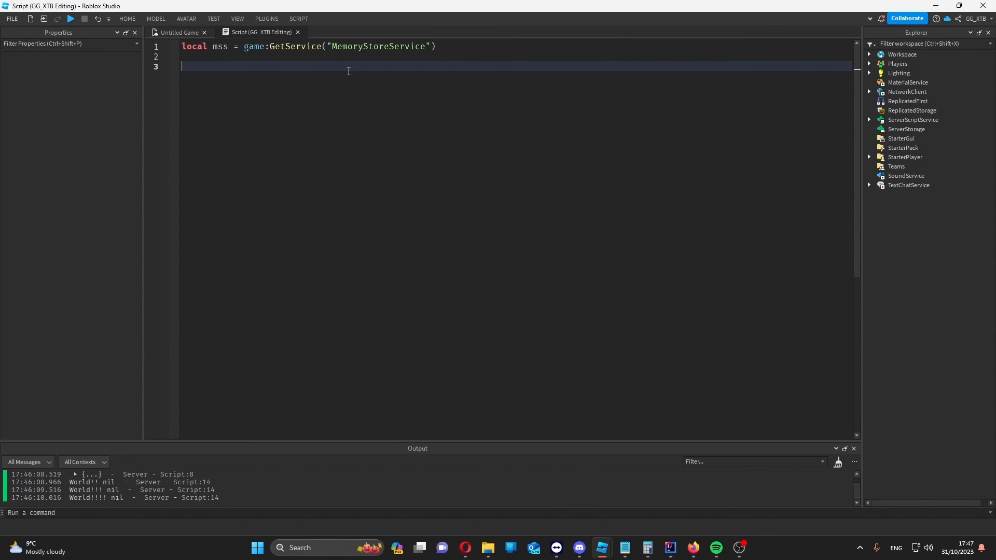
Add local hashMap = mss:GetHashMap("HelloWorld") below the MemoryStoreService line.
{"action": "type", "text": "local"}
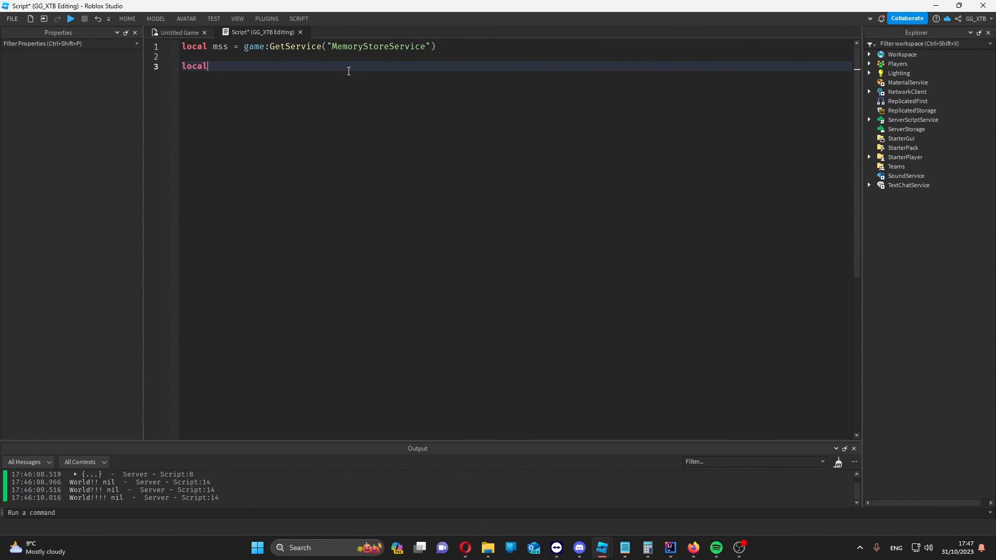
{"action": "type", "text": "hashMap"}
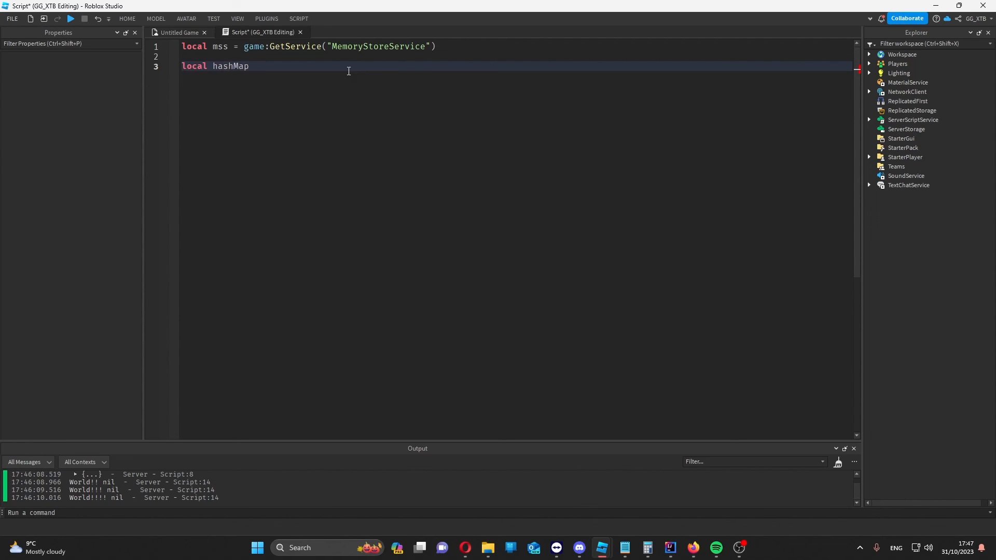
{"action": "type", "text": "mss:"}
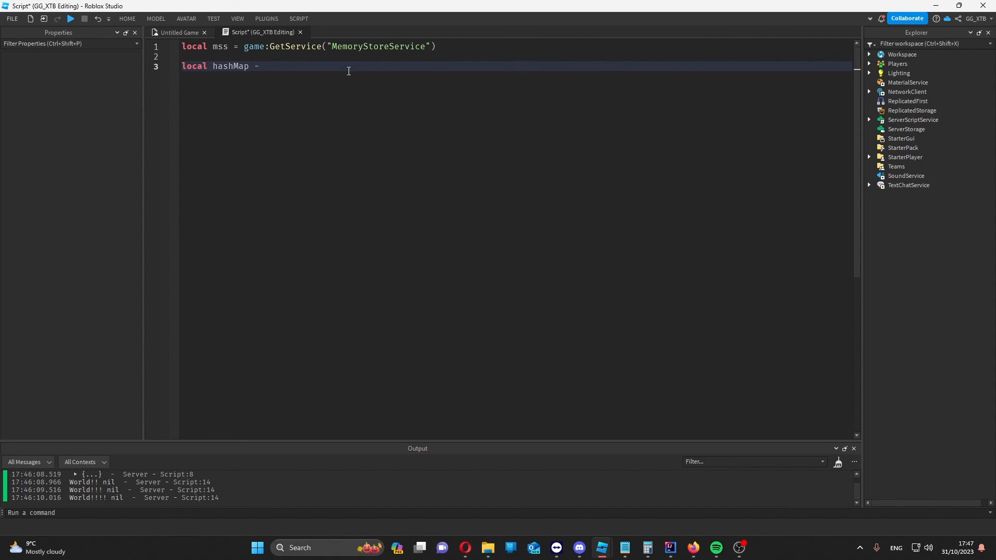
{"action": "type", "text": "= ms"}
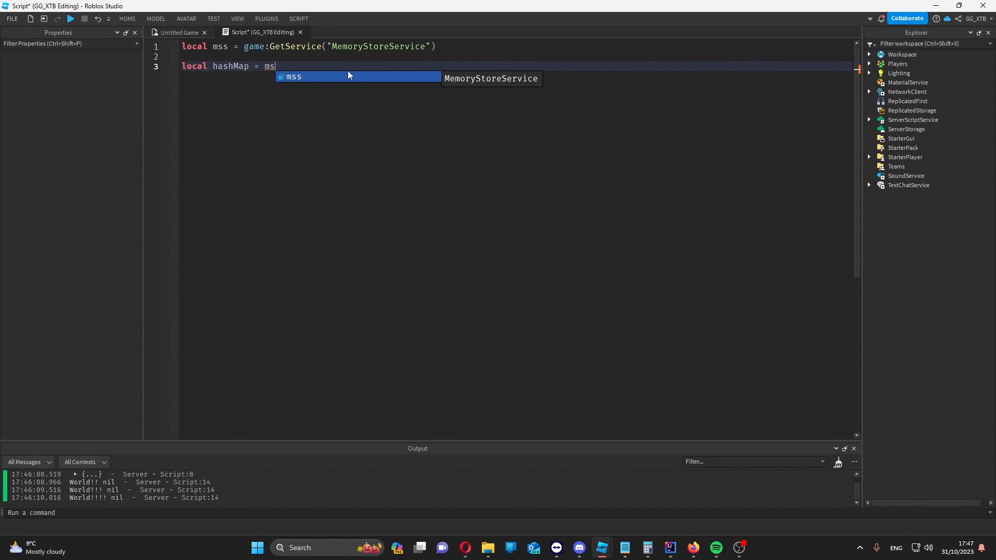
{"action": "type", "text": ":Get"}
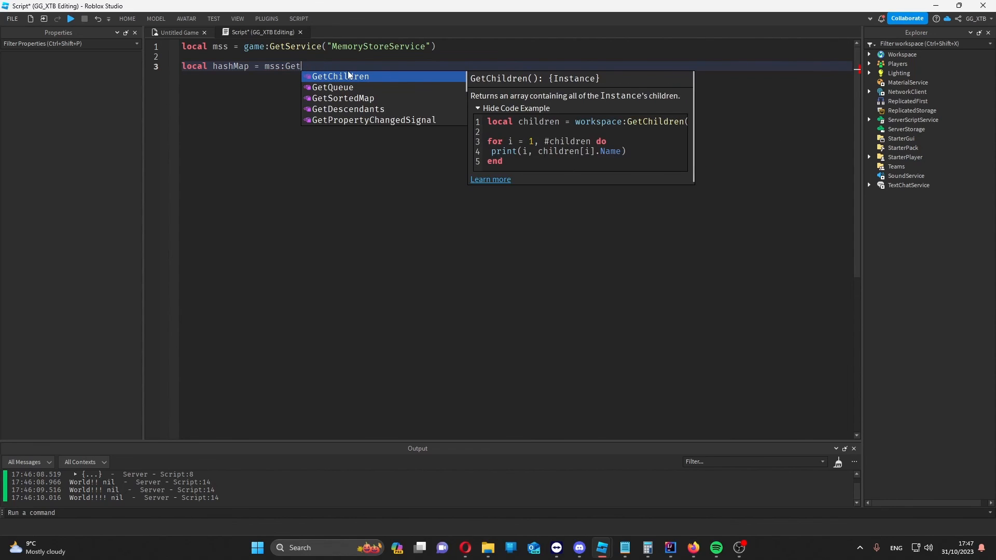
{"action": "type", "text": "HashMap("}
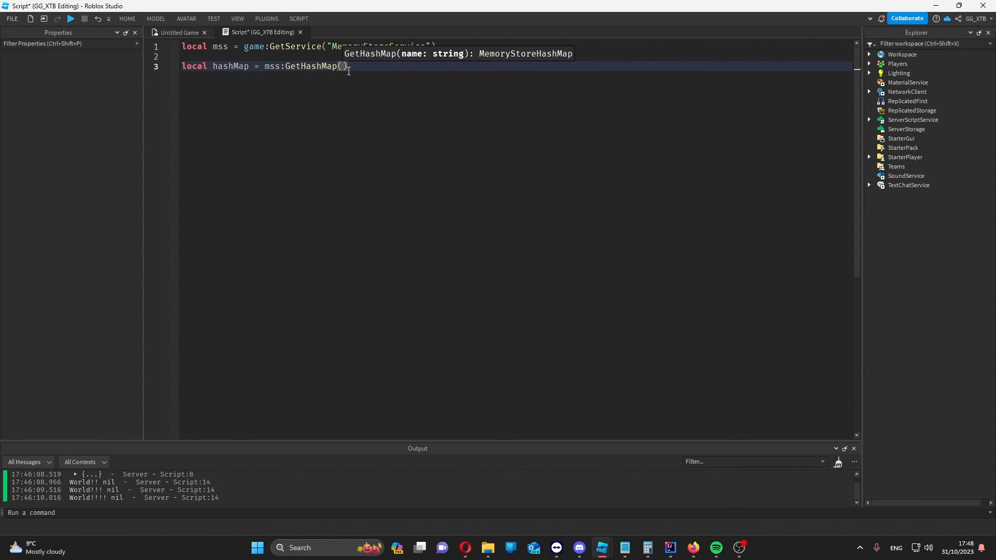
{"action": "type", "text": "\""}
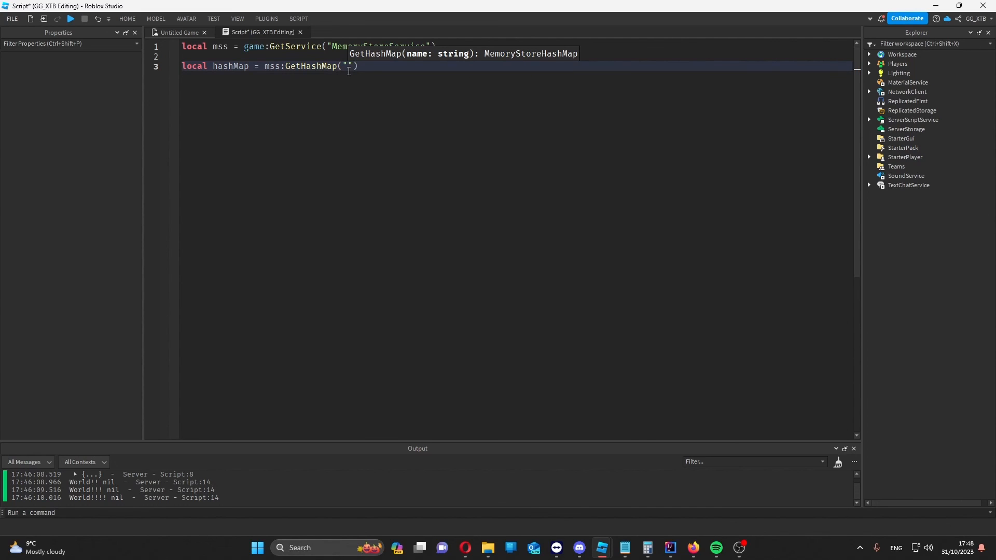
{"action": "type", "text": "HelloWorld"}
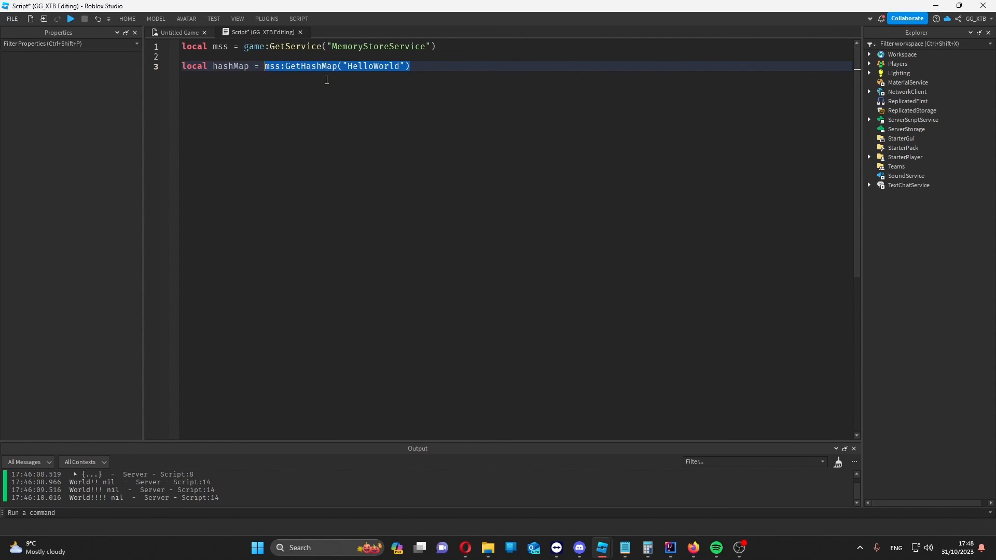
{"action": "left_click", "coordinate": [409, 67]}
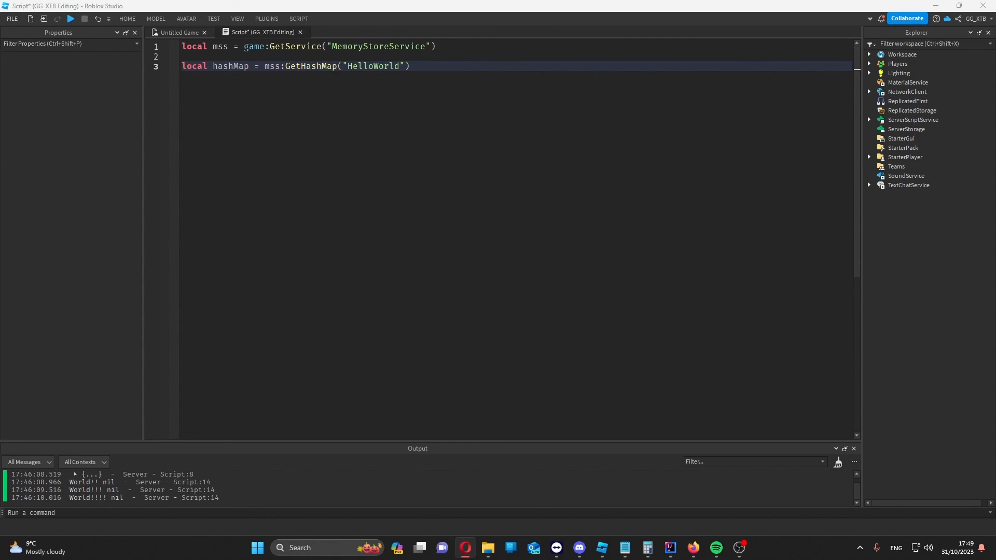
{"action": "key", "text": "ctrl+a"}
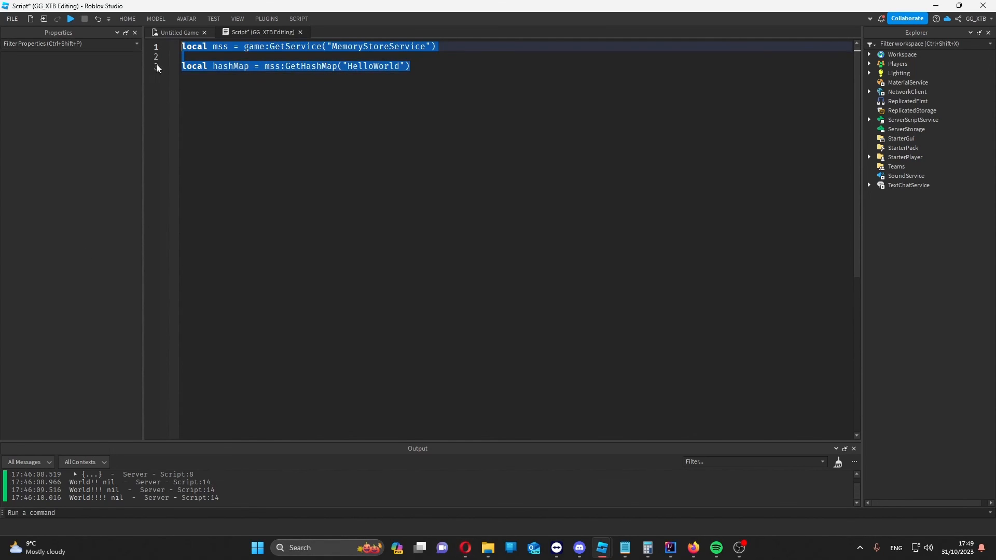